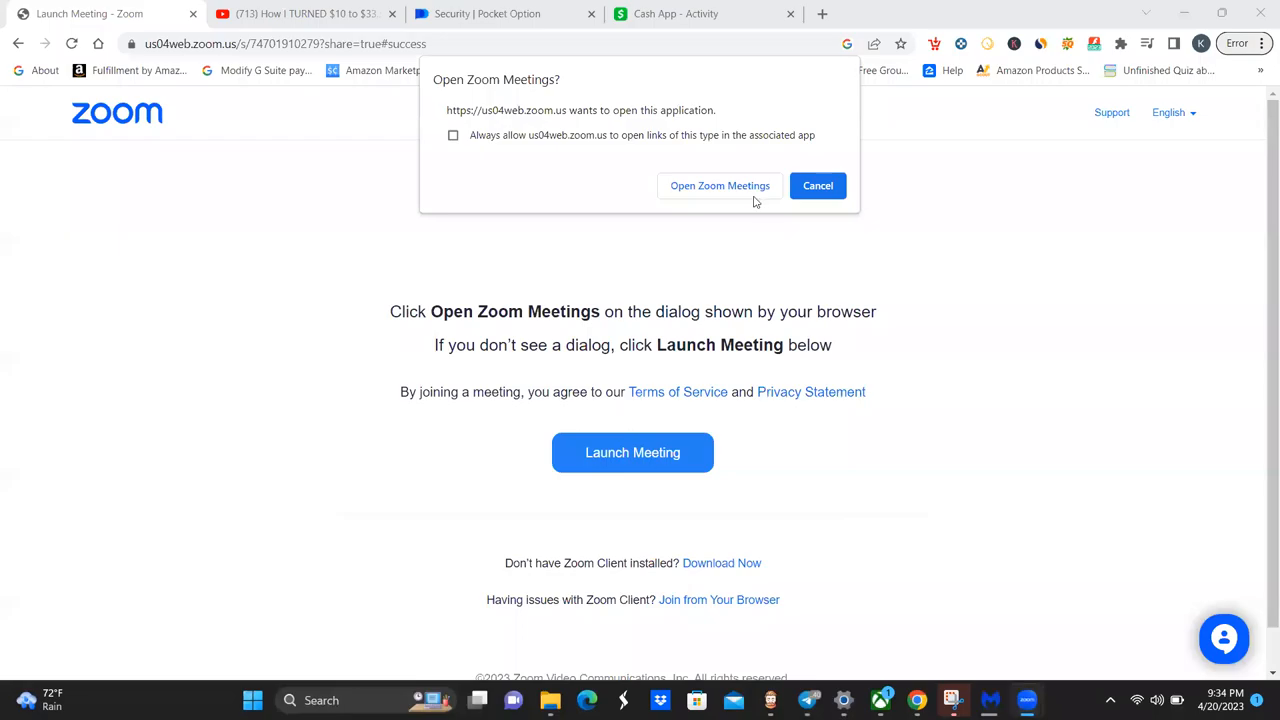
pyautogui.moveTo(793, 94)
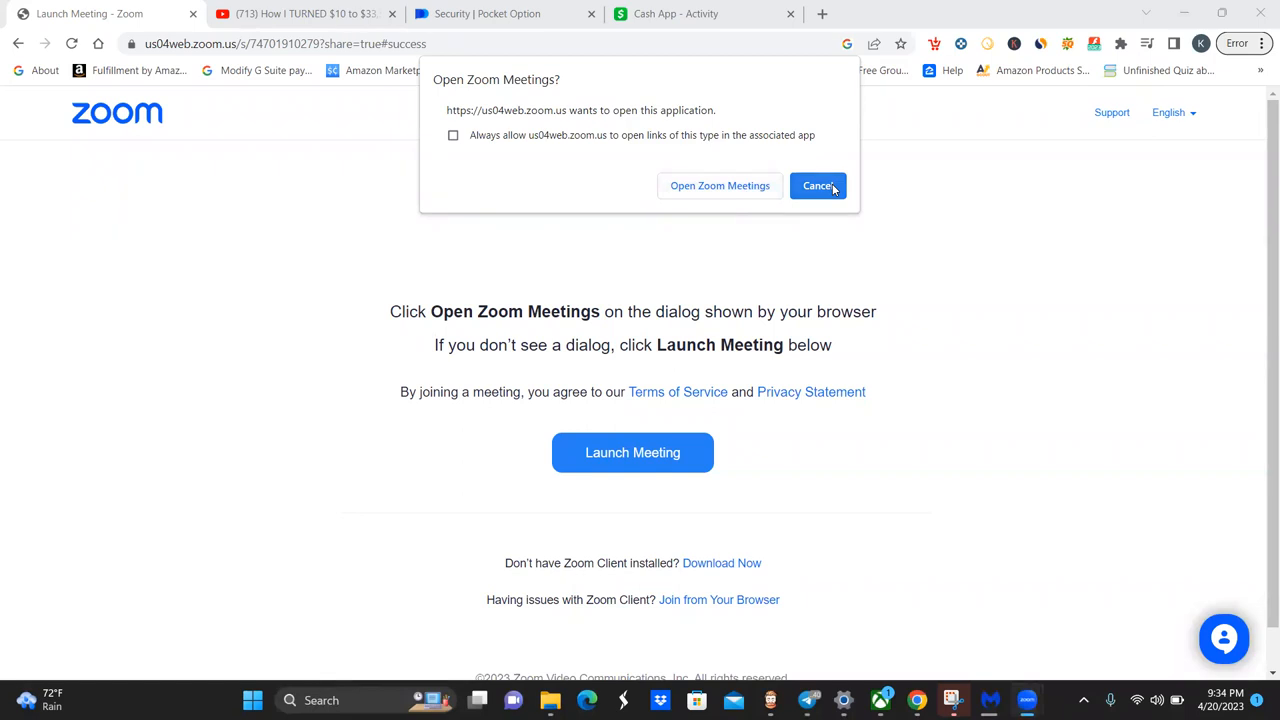
# Cancel the 'Open Zoom Meetings?' prompt, leaving the Zoom launch page open
pyautogui.click(817, 186)
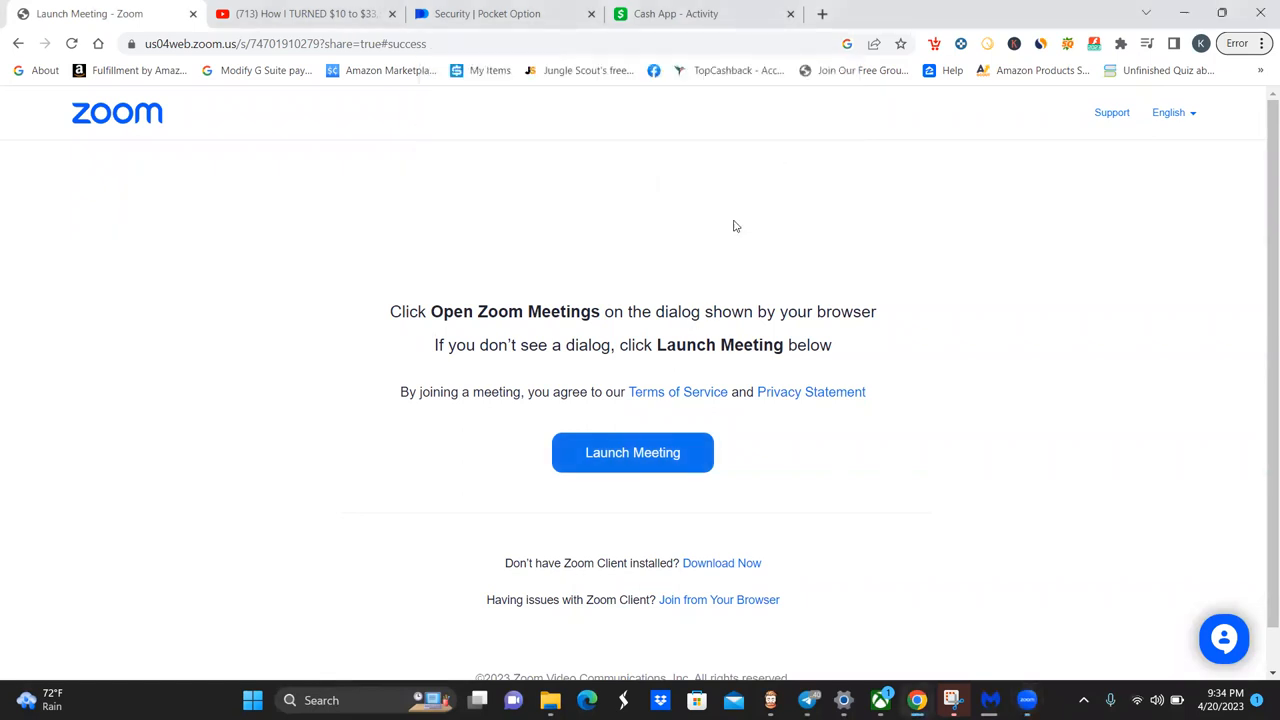
pyautogui.moveTo(688, 693)
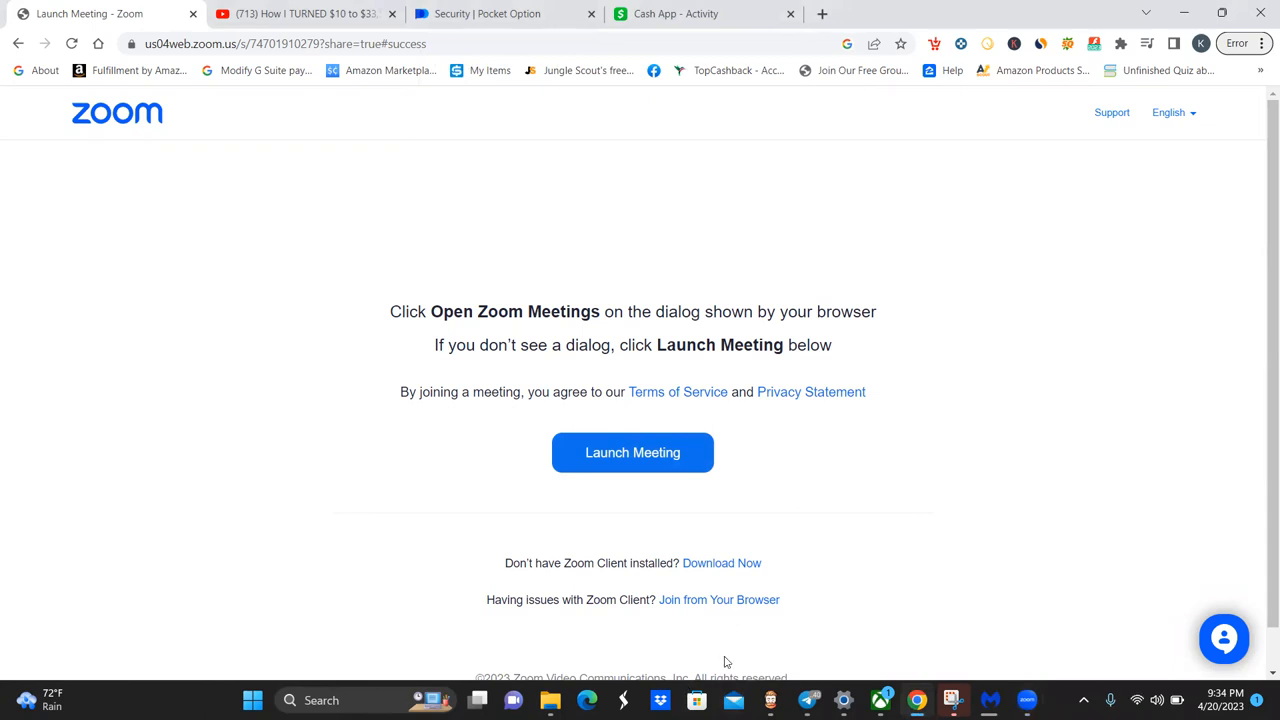
pyautogui.moveTo(751, 691)
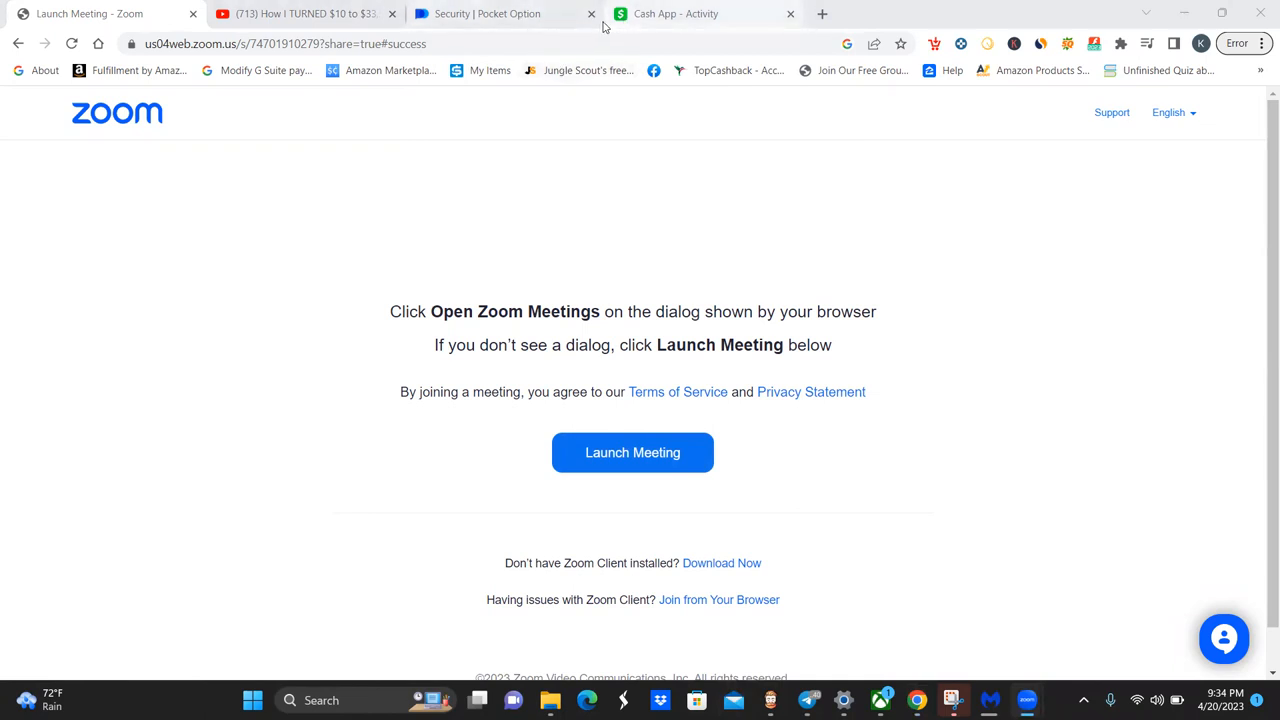
pyautogui.moveTo(648, 226)
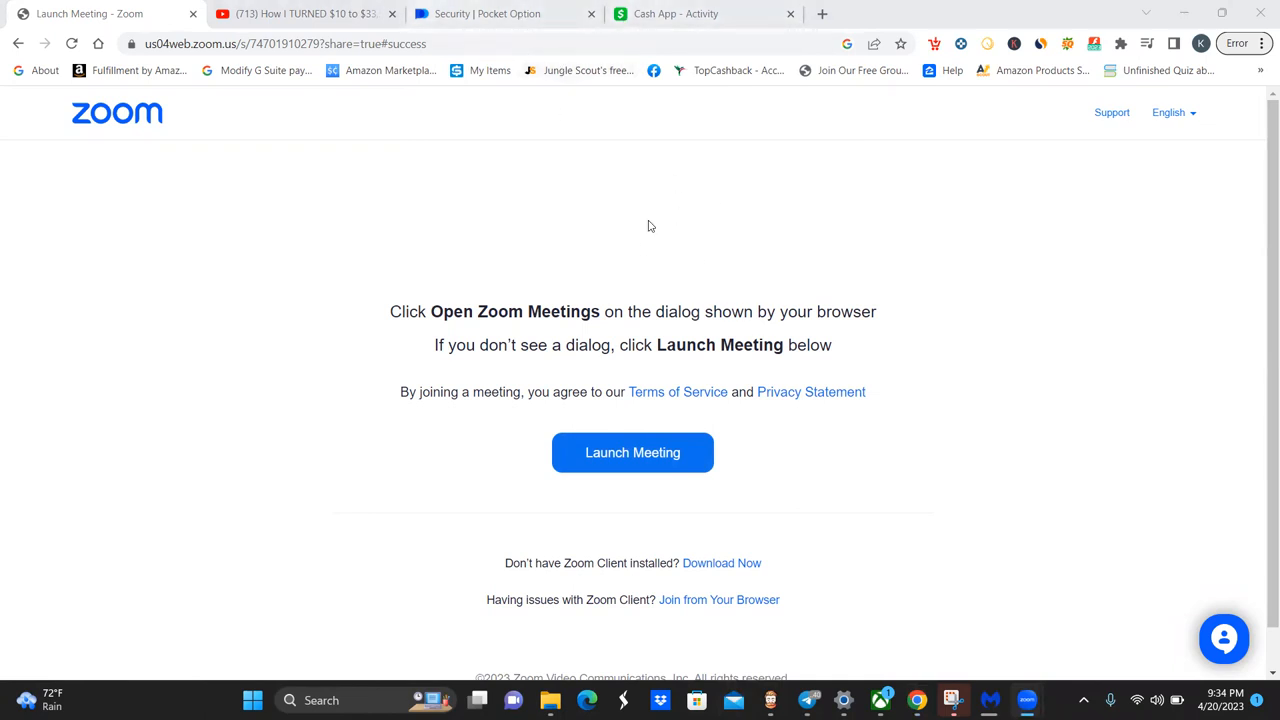
pyautogui.moveTo(626, 211)
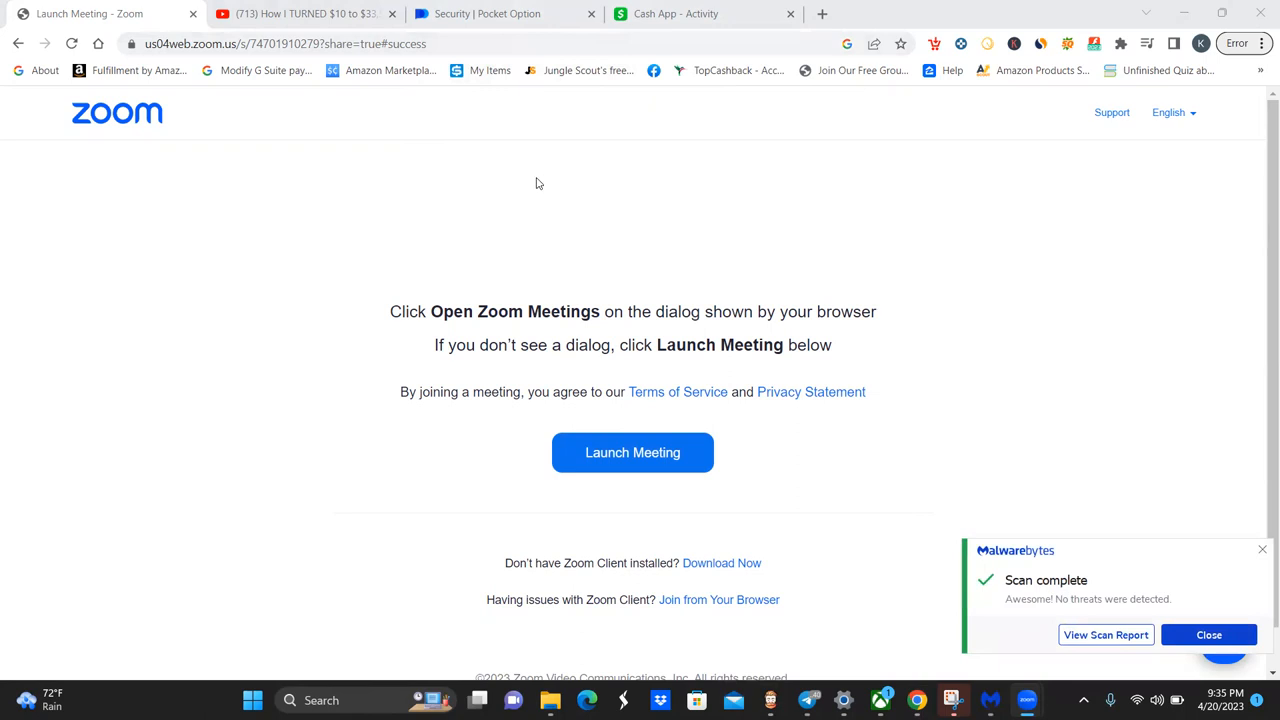
pyautogui.moveTo(570, 61)
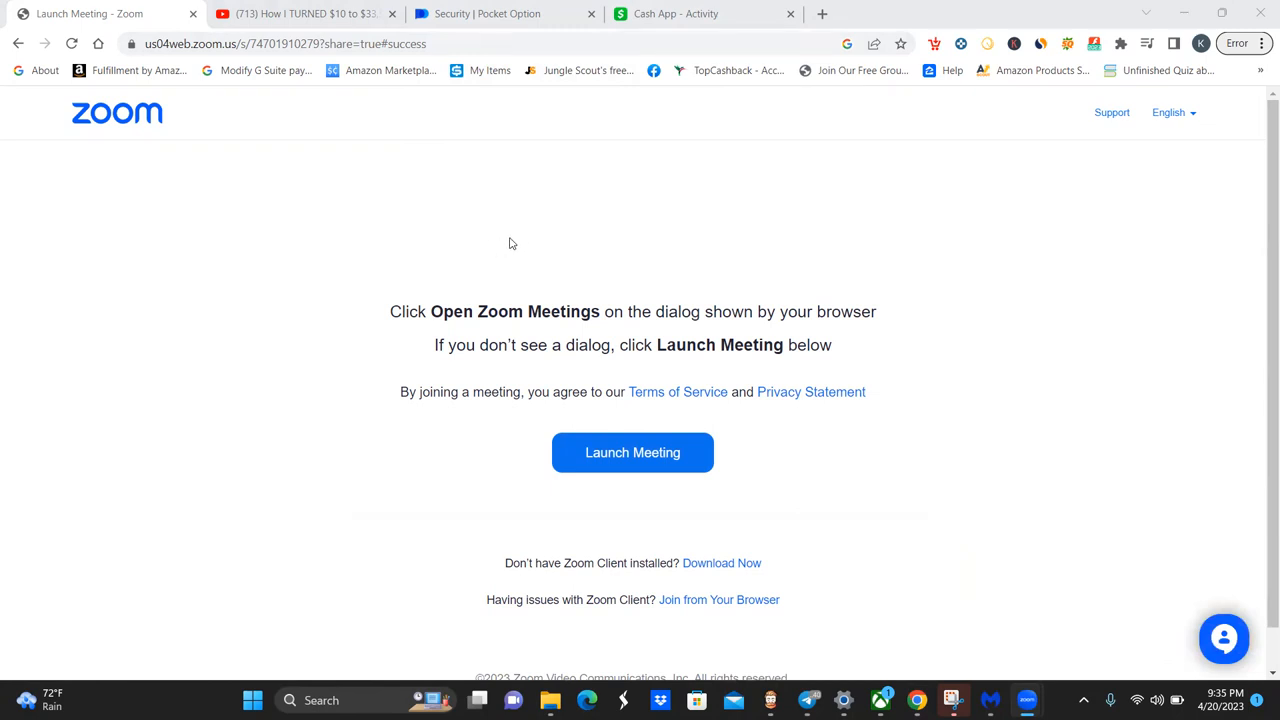
pyautogui.moveTo(490, 258)
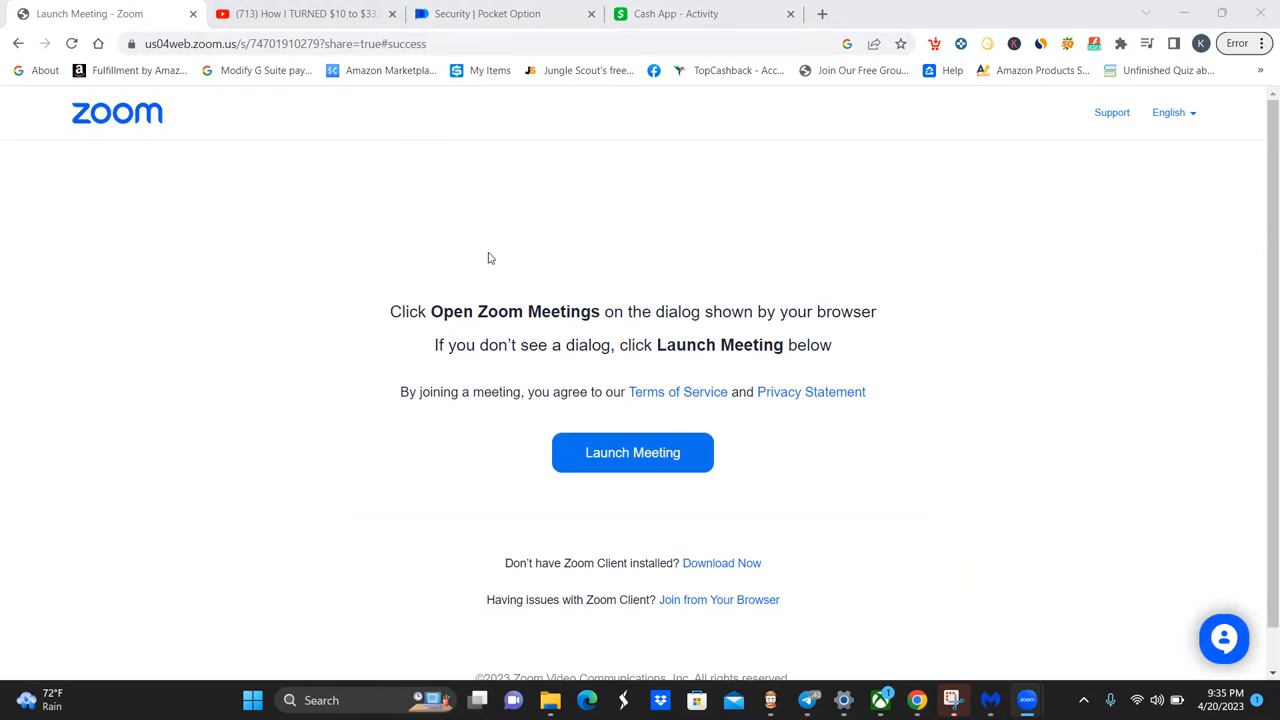
pyautogui.moveTo(500, 246)
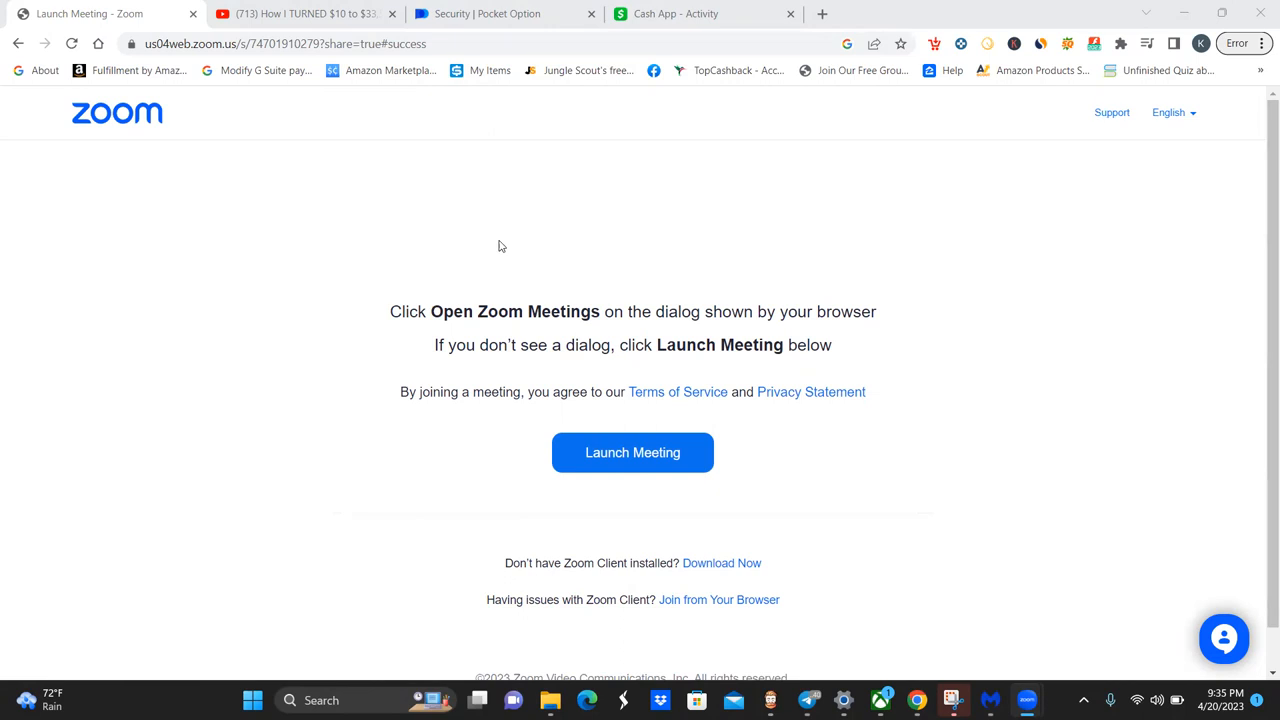
pyautogui.moveTo(580, 226)
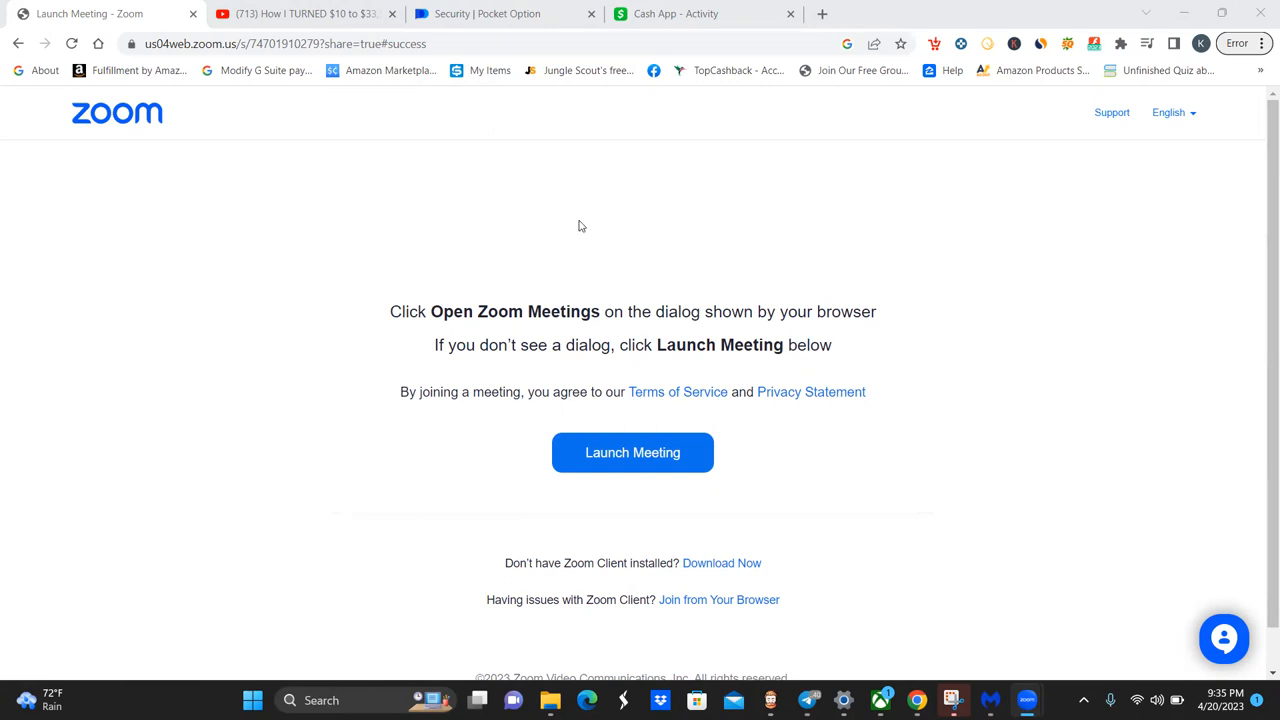
pyautogui.moveTo(533, 163)
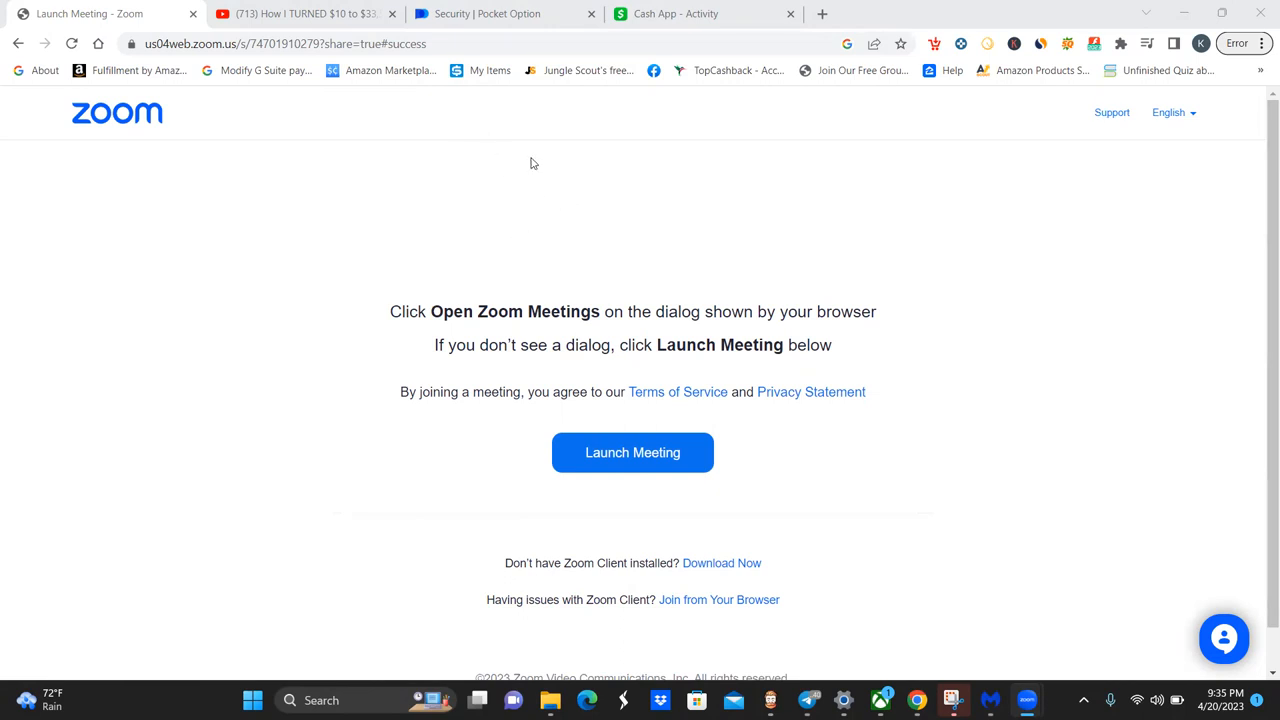
pyautogui.moveTo(559, 123)
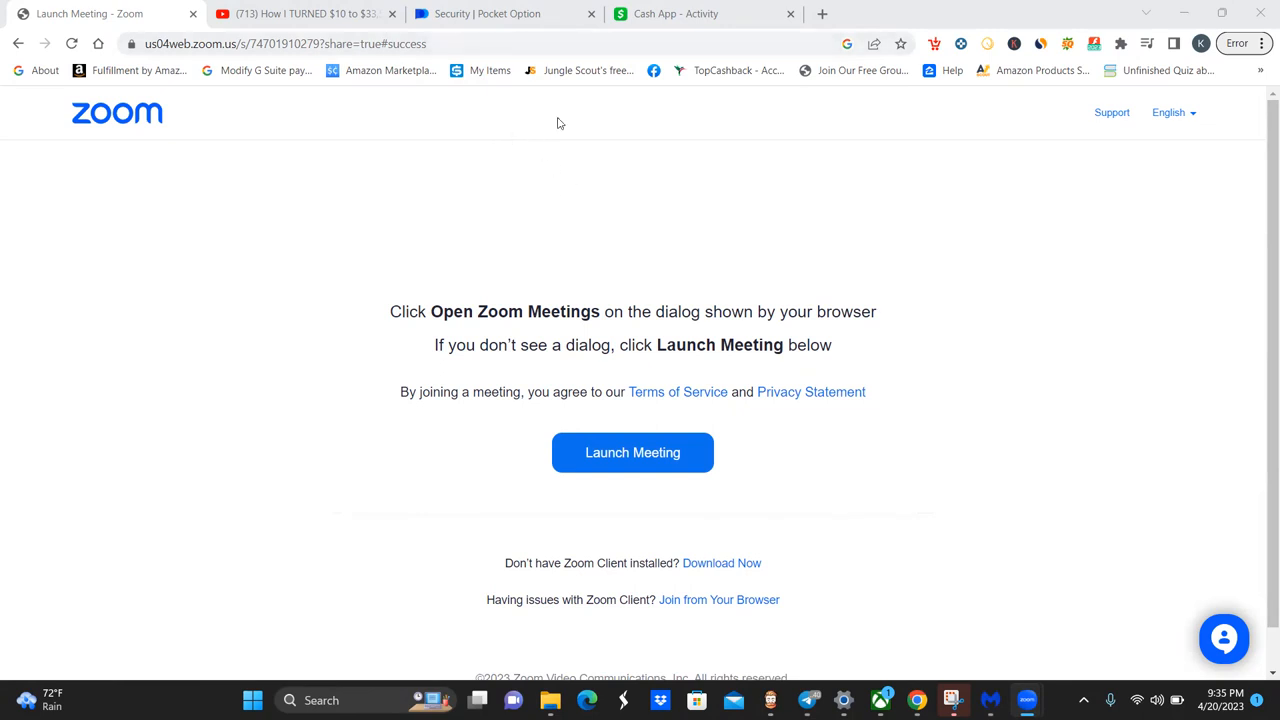
pyautogui.moveTo(556, 150)
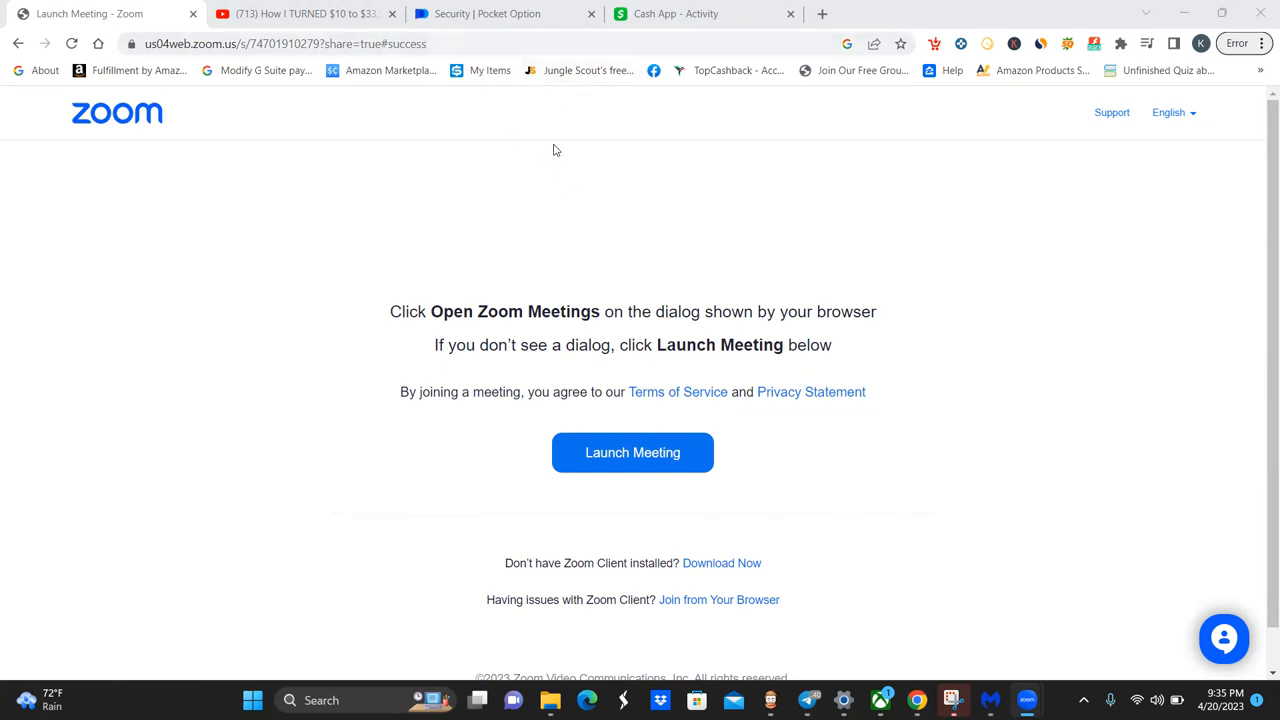
pyautogui.moveTo(590, 150)
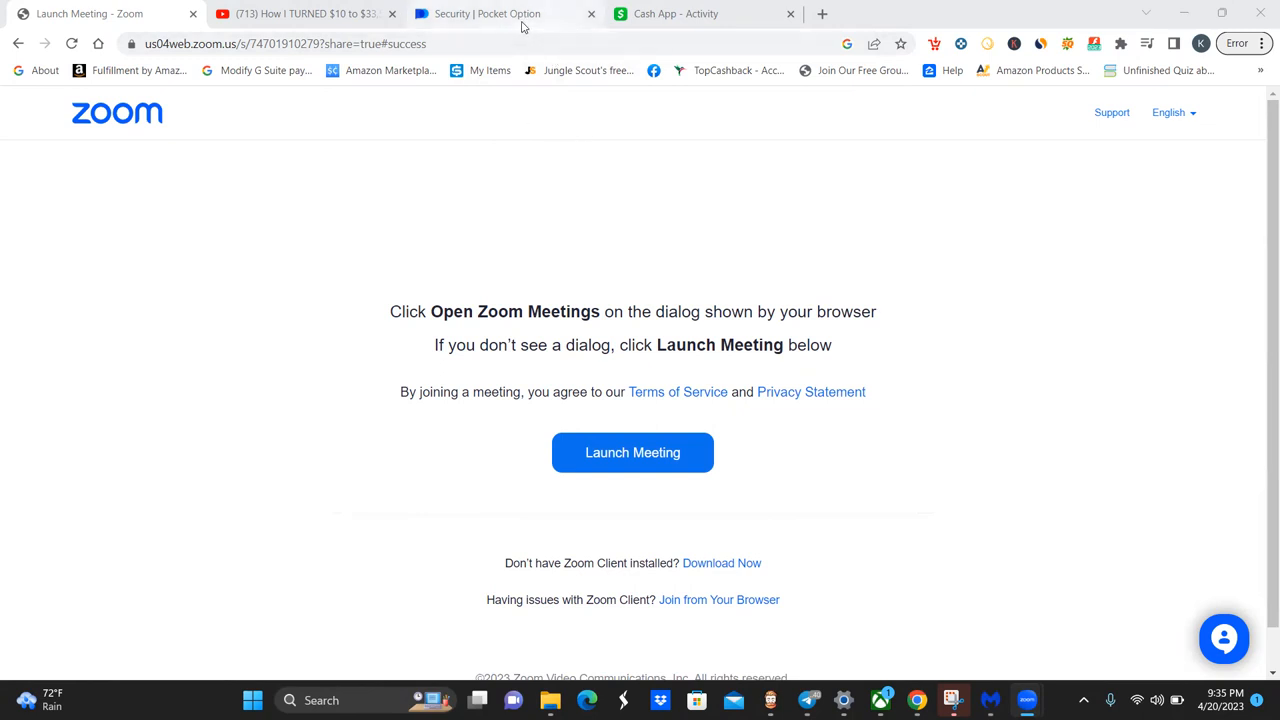
pyautogui.moveTo(488, 13)
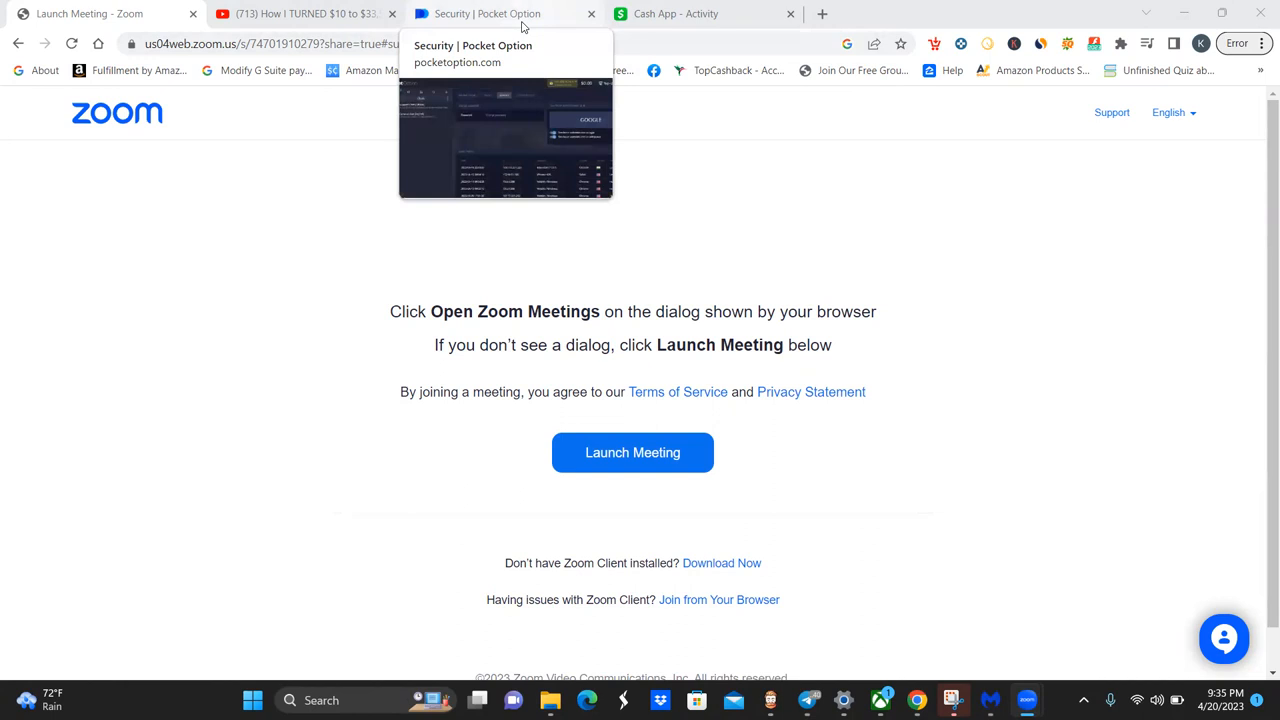
# On the security page, select the latest login's city Lucknow and IP 103.173.221.223
pyautogui.click(505, 13)
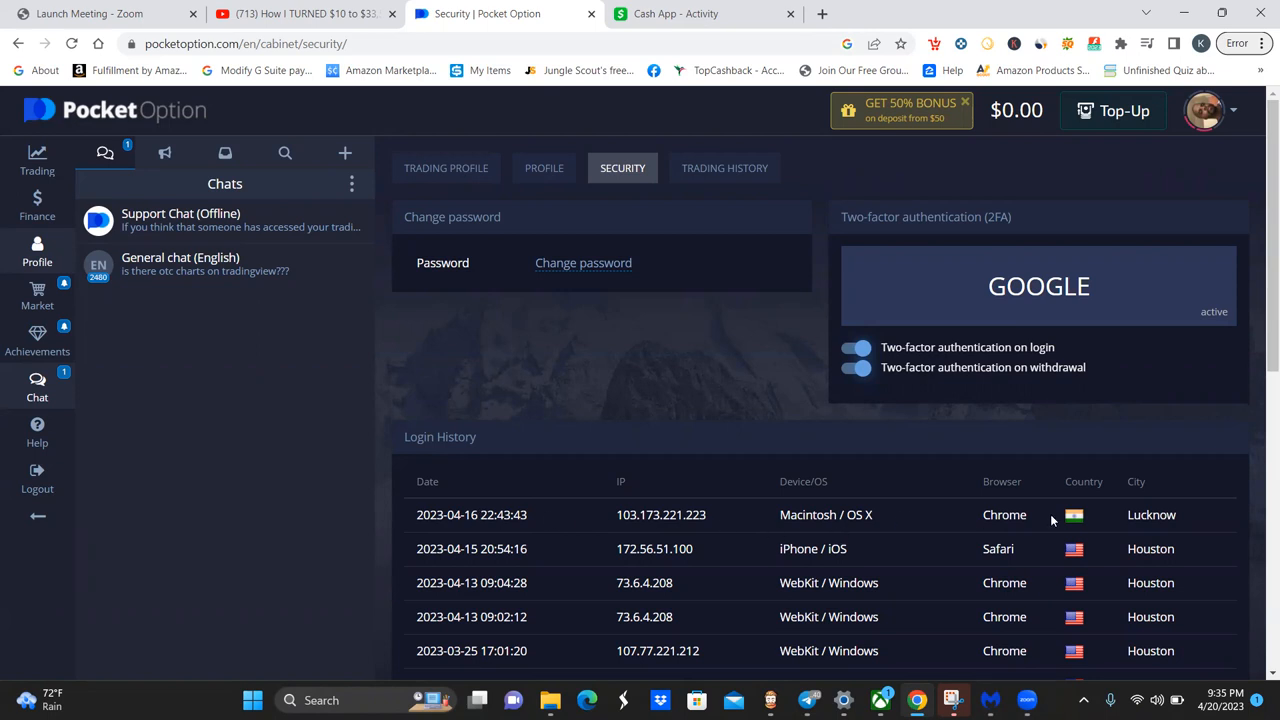
pyautogui.doubleClick(1151, 514)
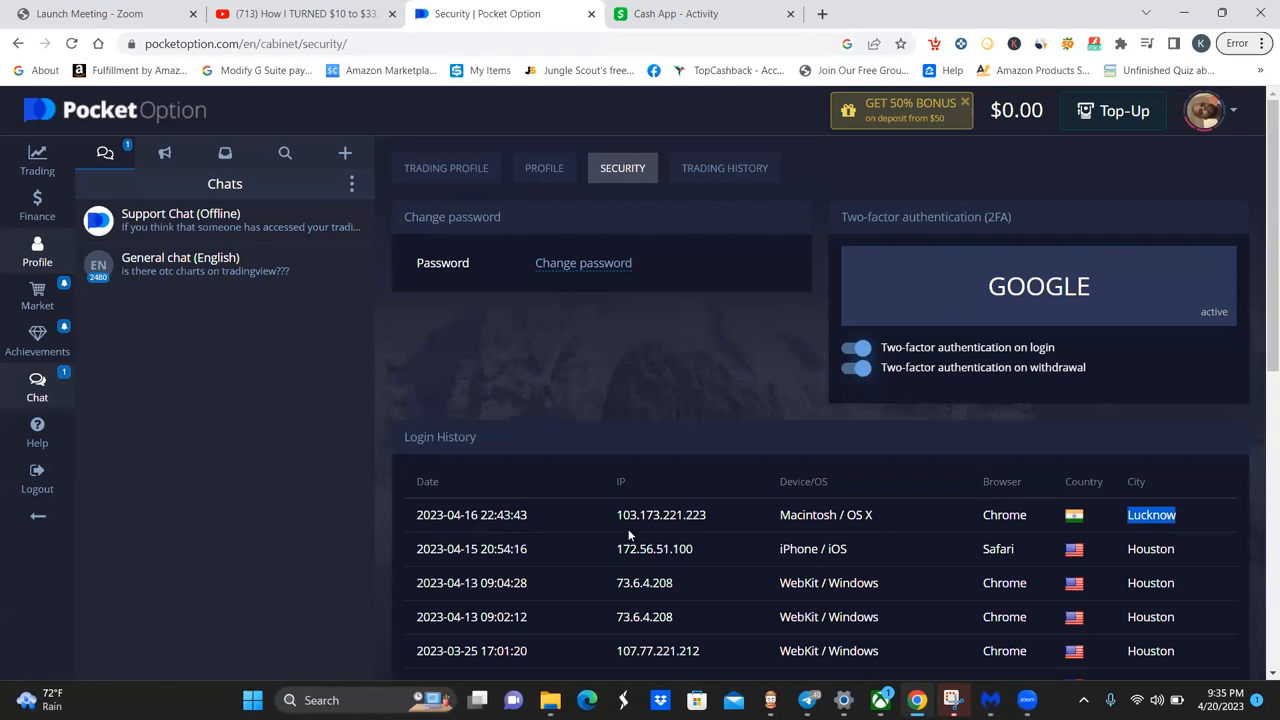
pyautogui.doubleClick(660, 514)
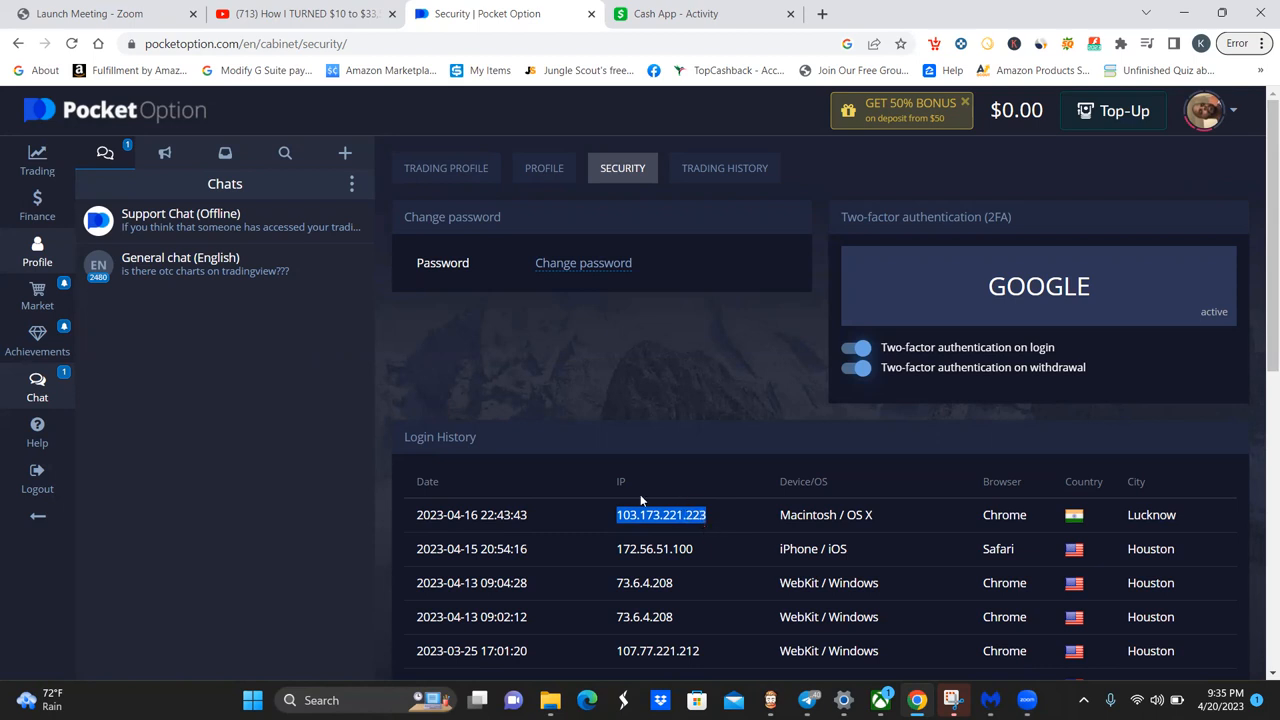
pyautogui.moveTo(775, 510)
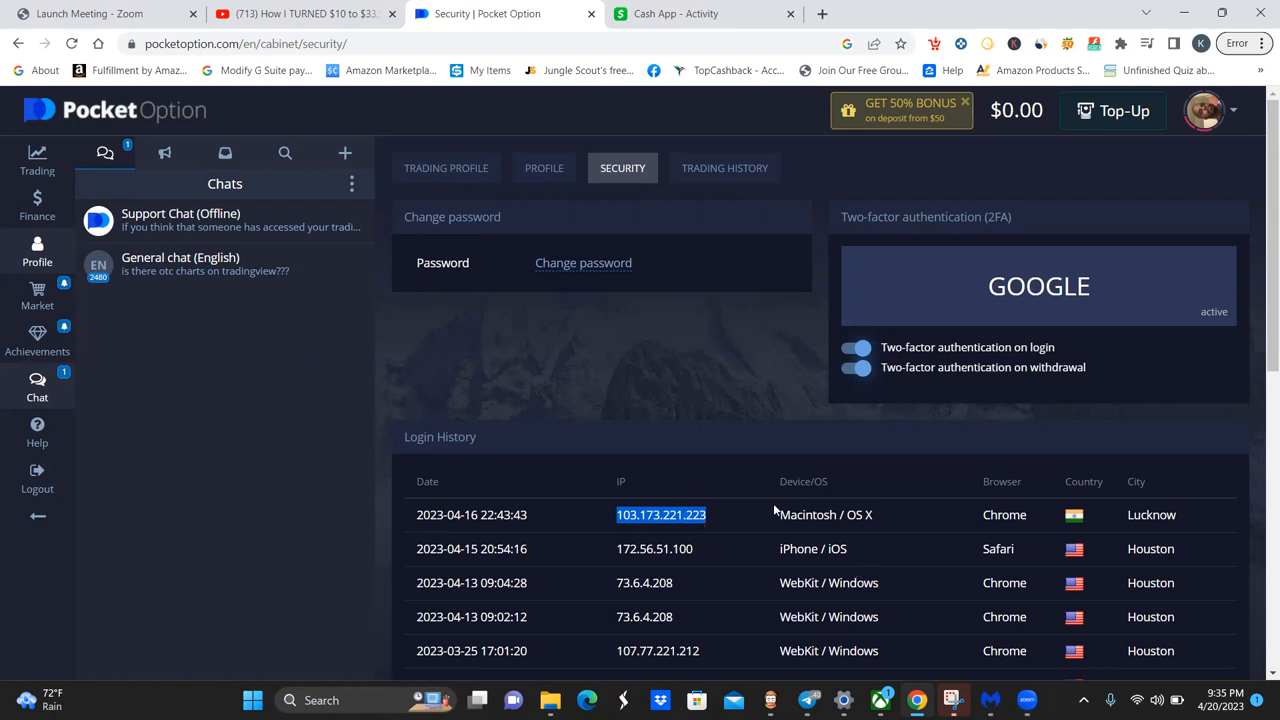
pyautogui.moveTo(1151, 508)
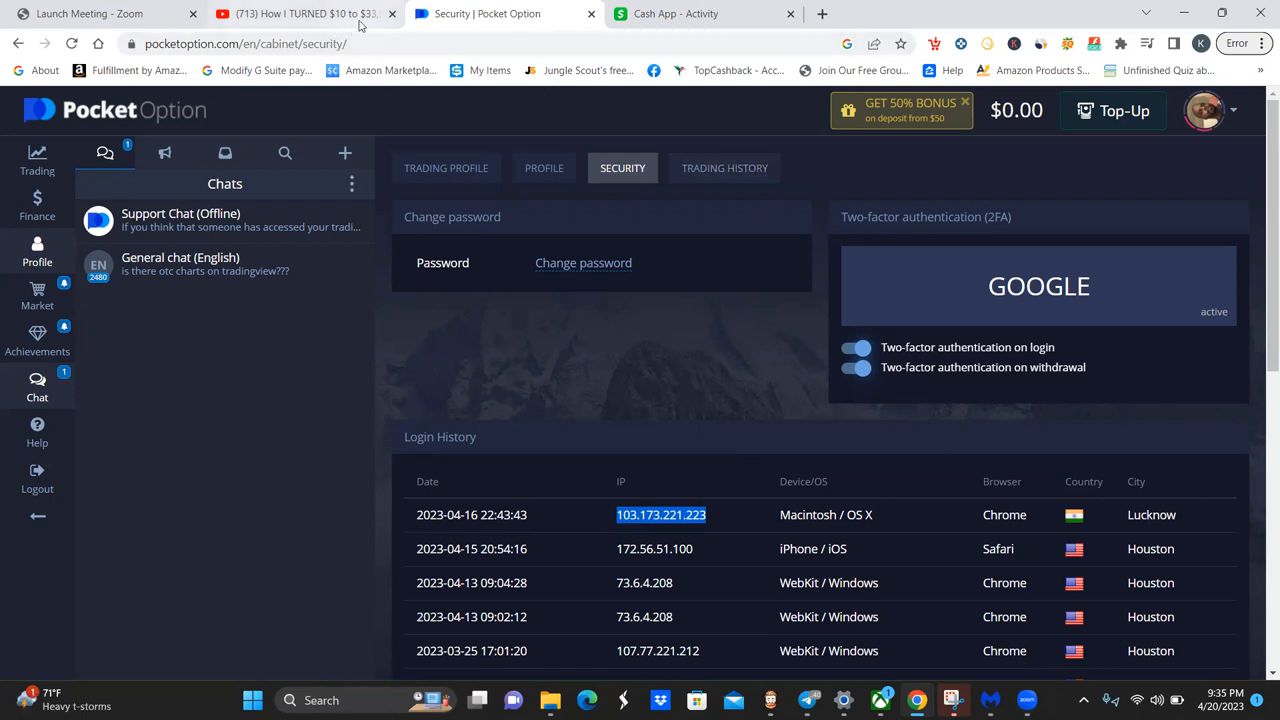
pyautogui.moveTo(684, 150)
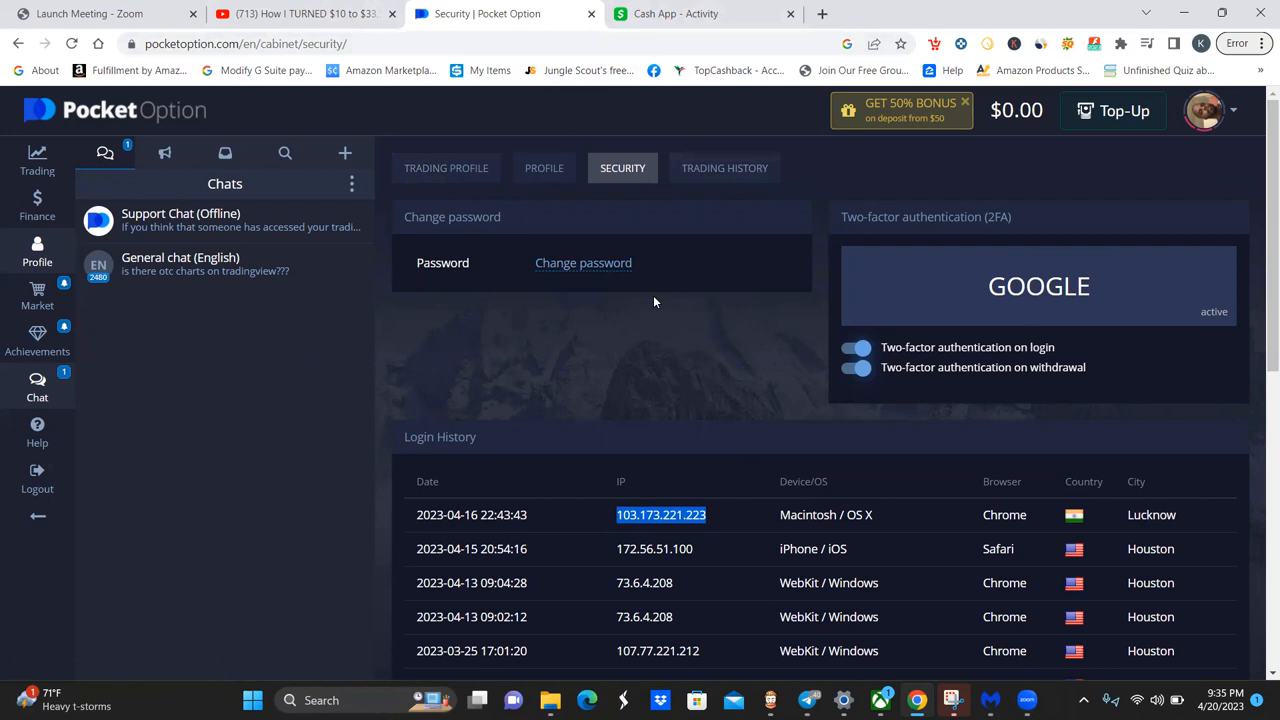
pyautogui.moveTo(480, 306)
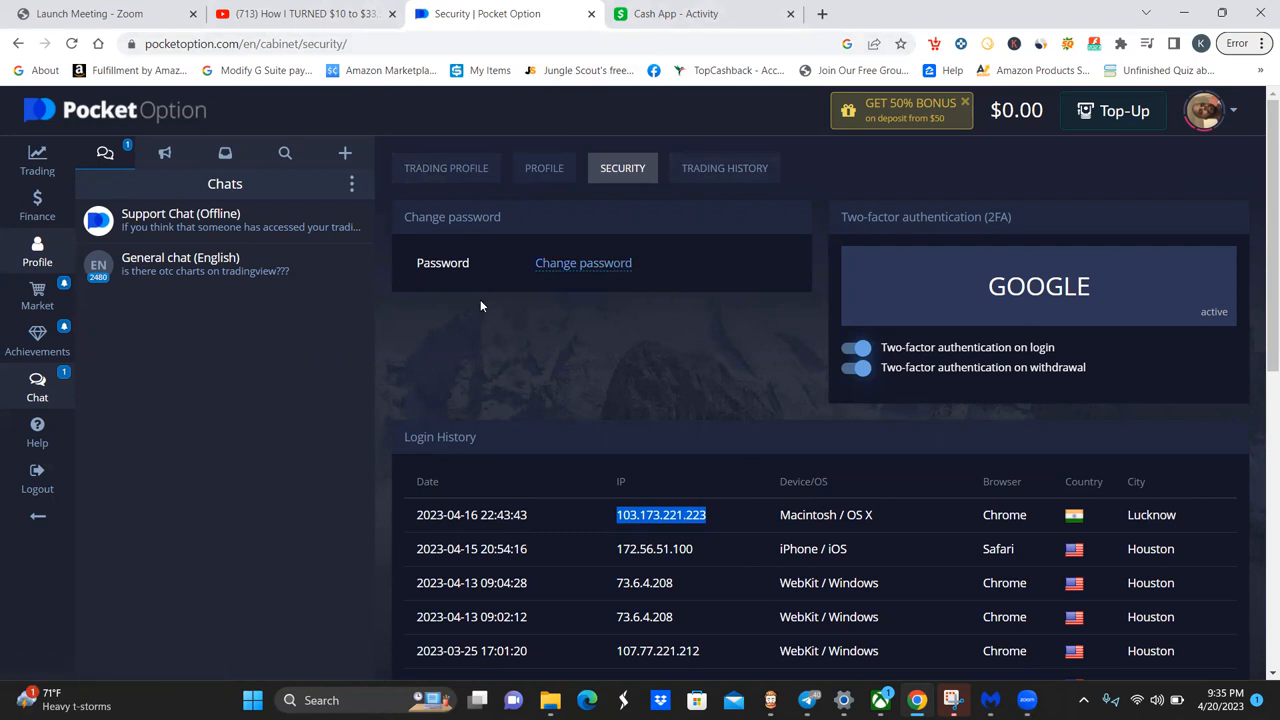
pyautogui.moveTo(724, 167)
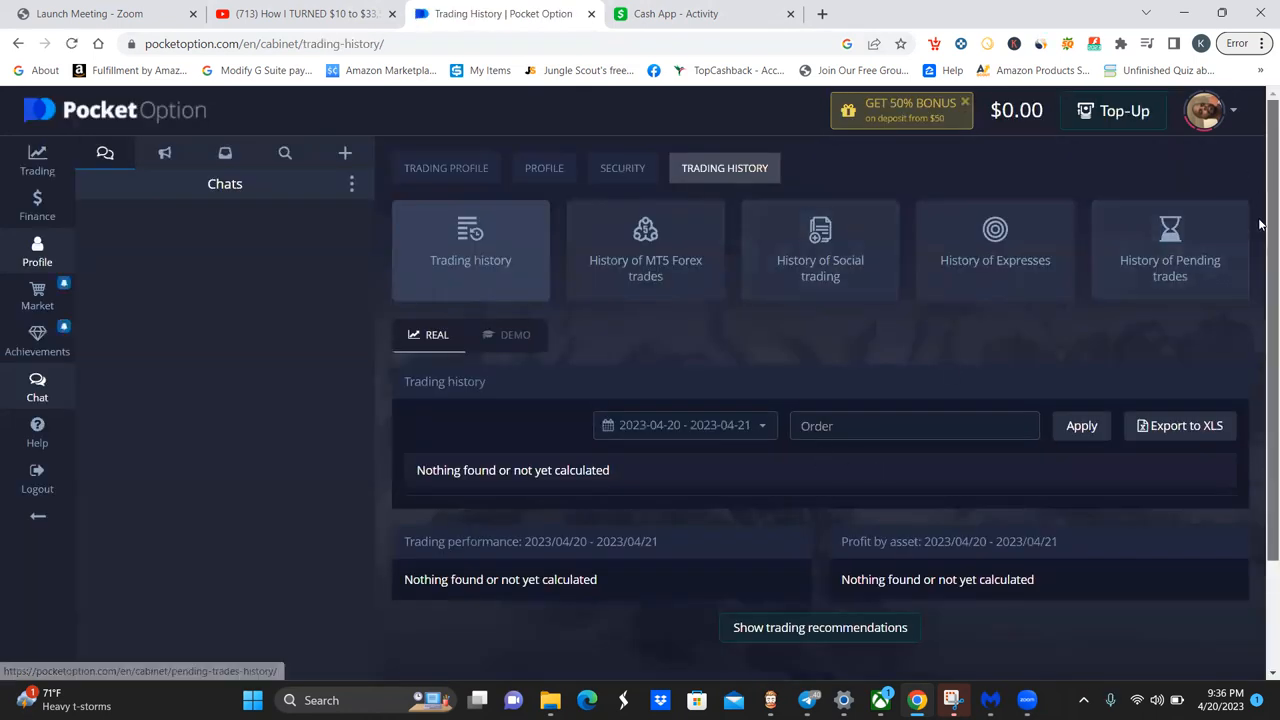
# Filter real-account trade history to April 16–20 and scroll through the AUD/NZD OTC trades
pyautogui.scroll(-3)
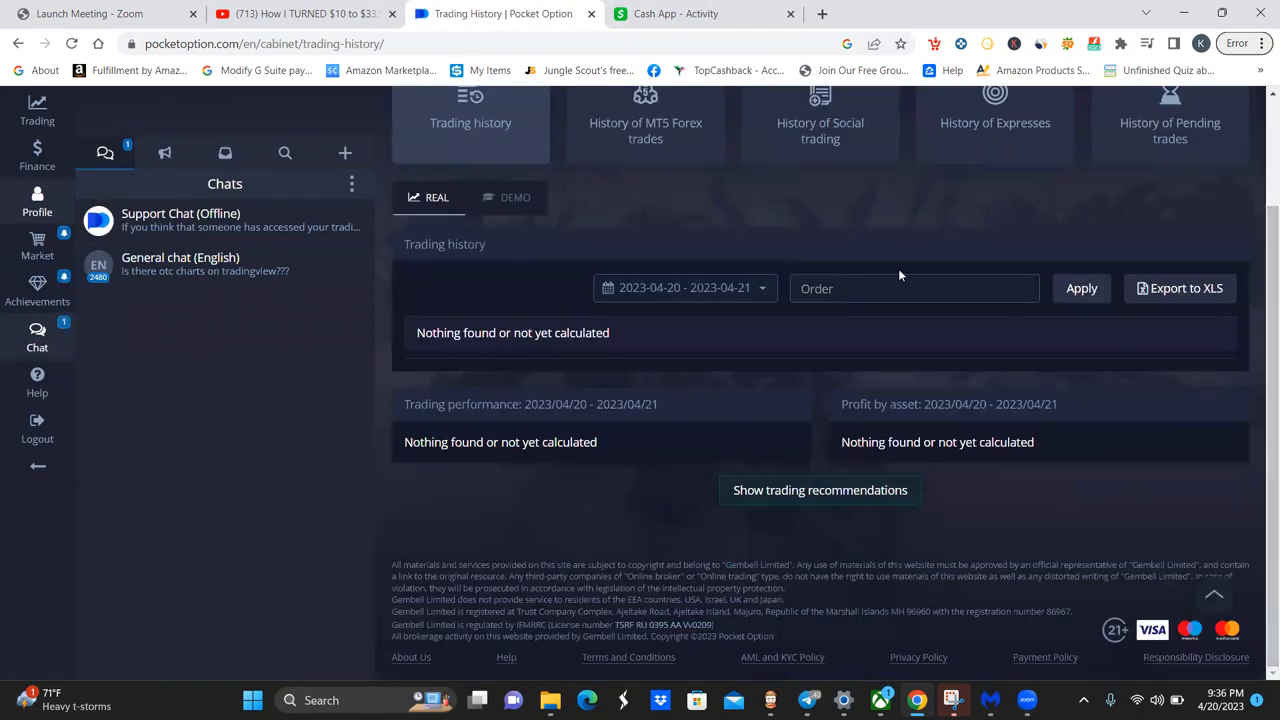
pyautogui.click(684, 288)
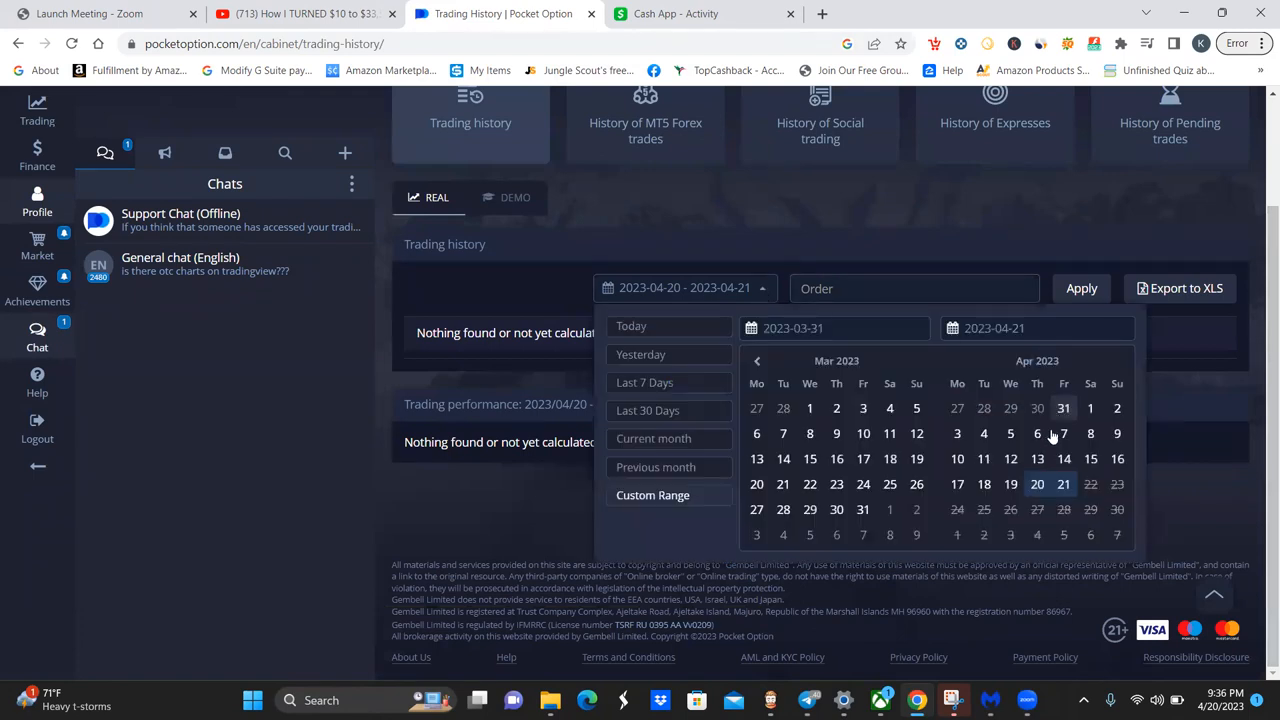
pyautogui.click(1117, 459)
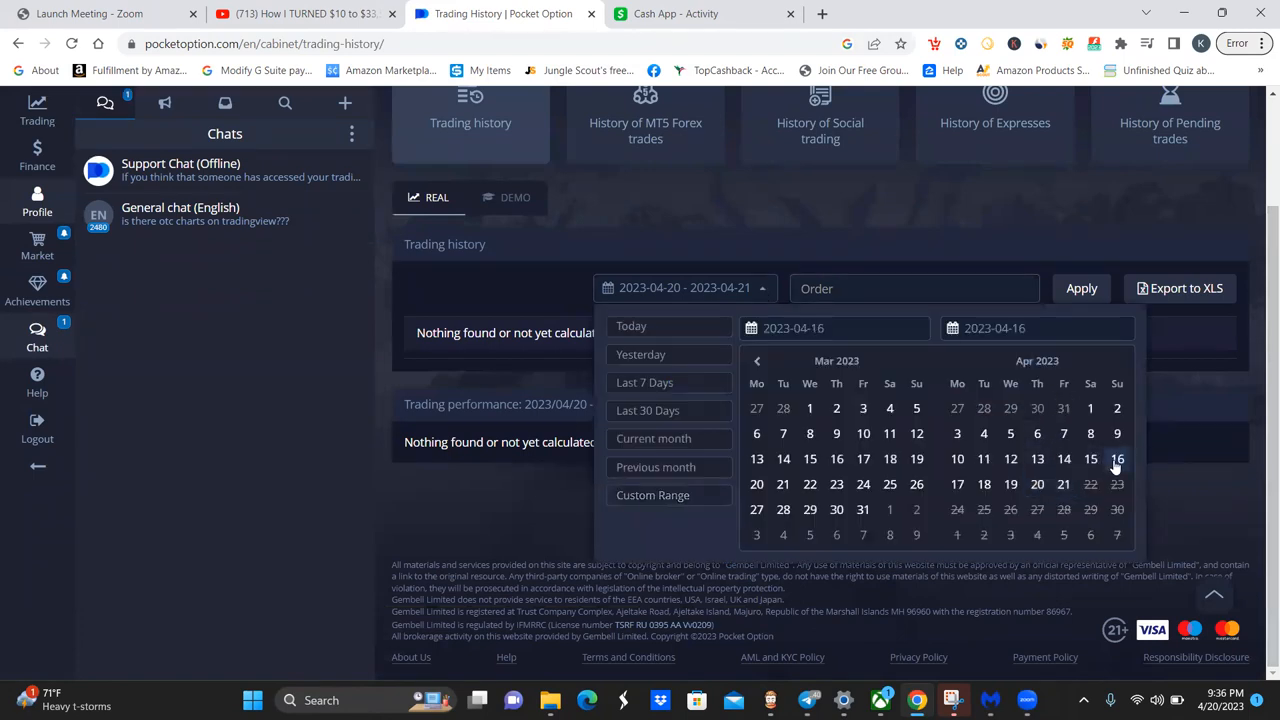
pyautogui.click(1063, 484)
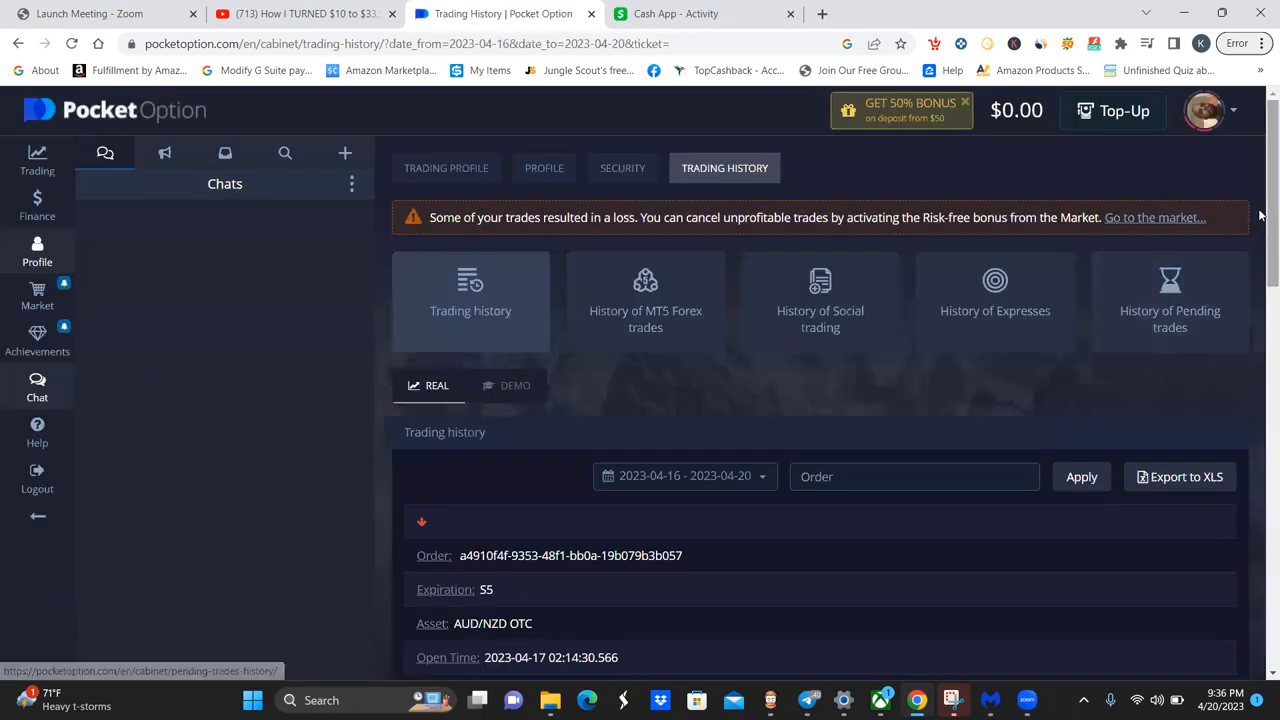
pyautogui.scroll(-3)
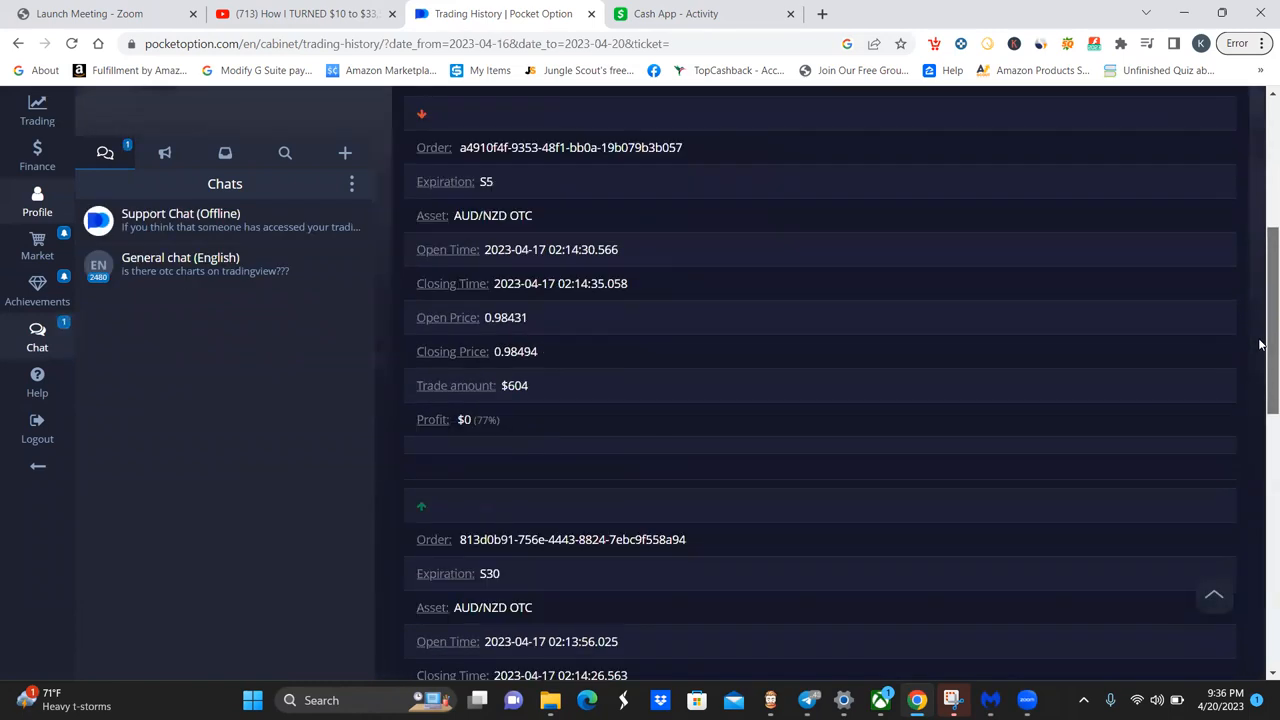
pyautogui.scroll(-3)
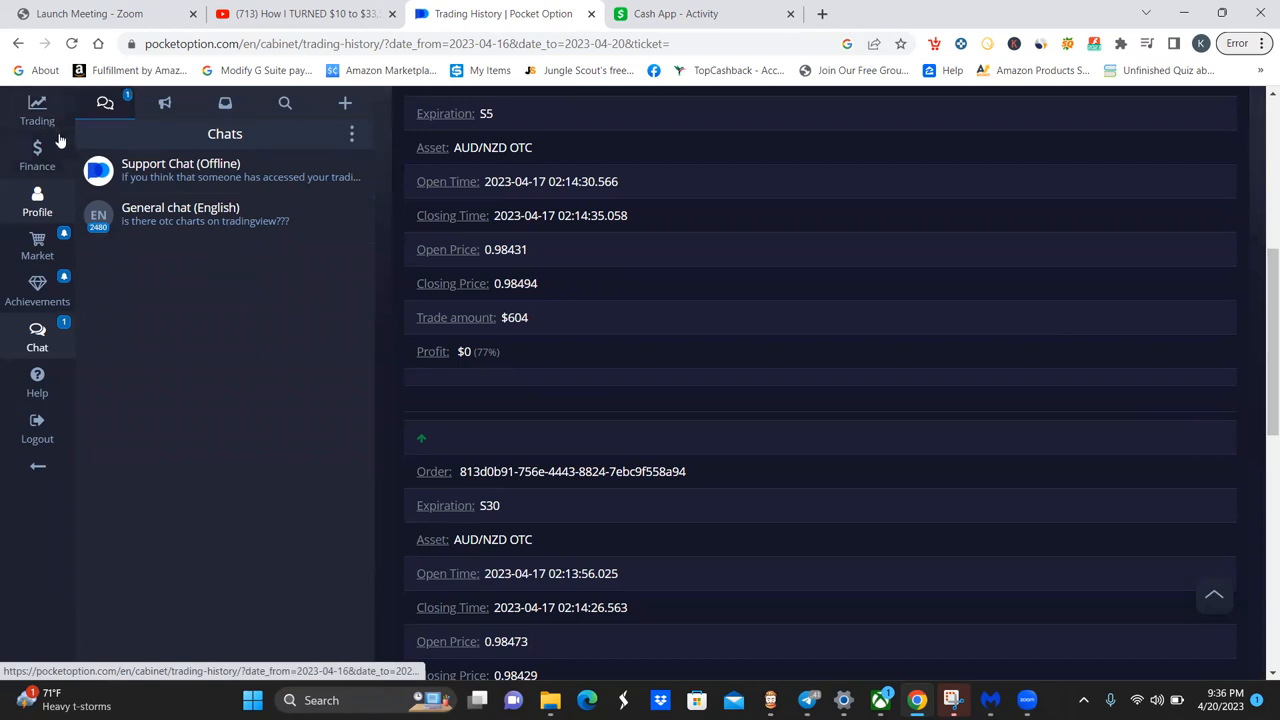
pyautogui.moveTo(37, 110)
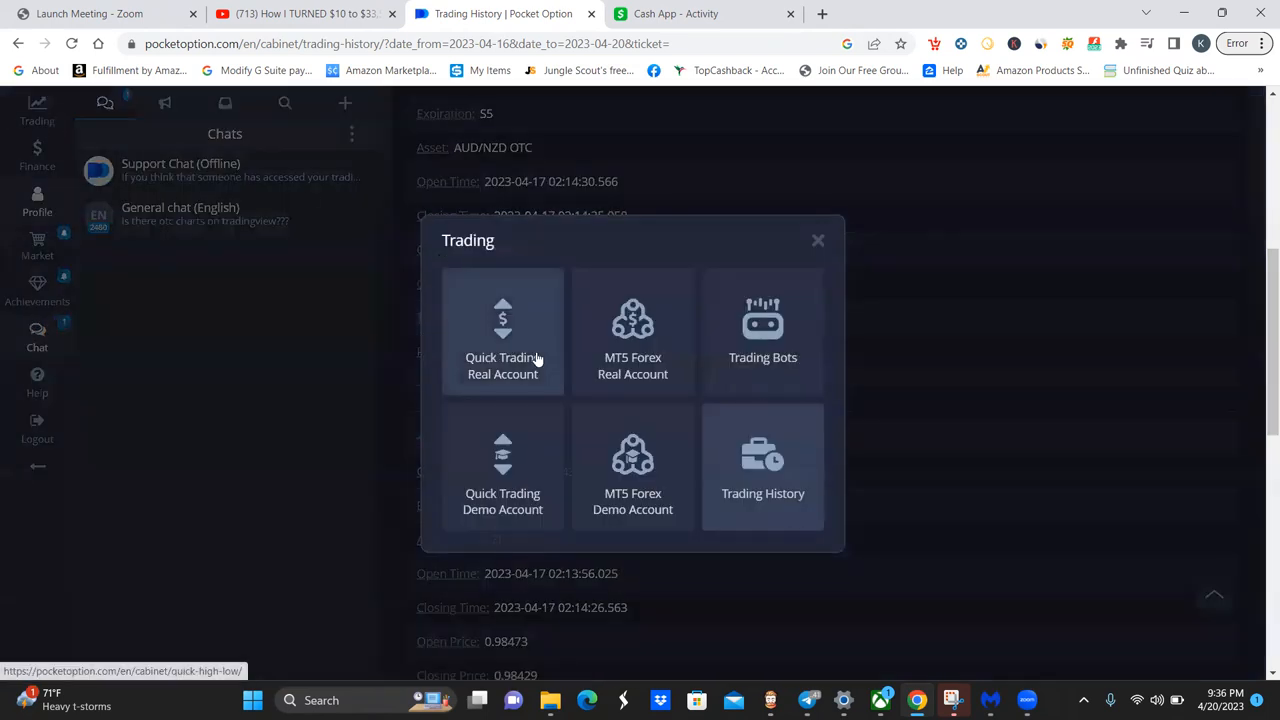
# Show closed AUD/NZD OTC trades with $0 payout in real-account quick trading, then go to YouTube
pyautogui.click(502, 340)
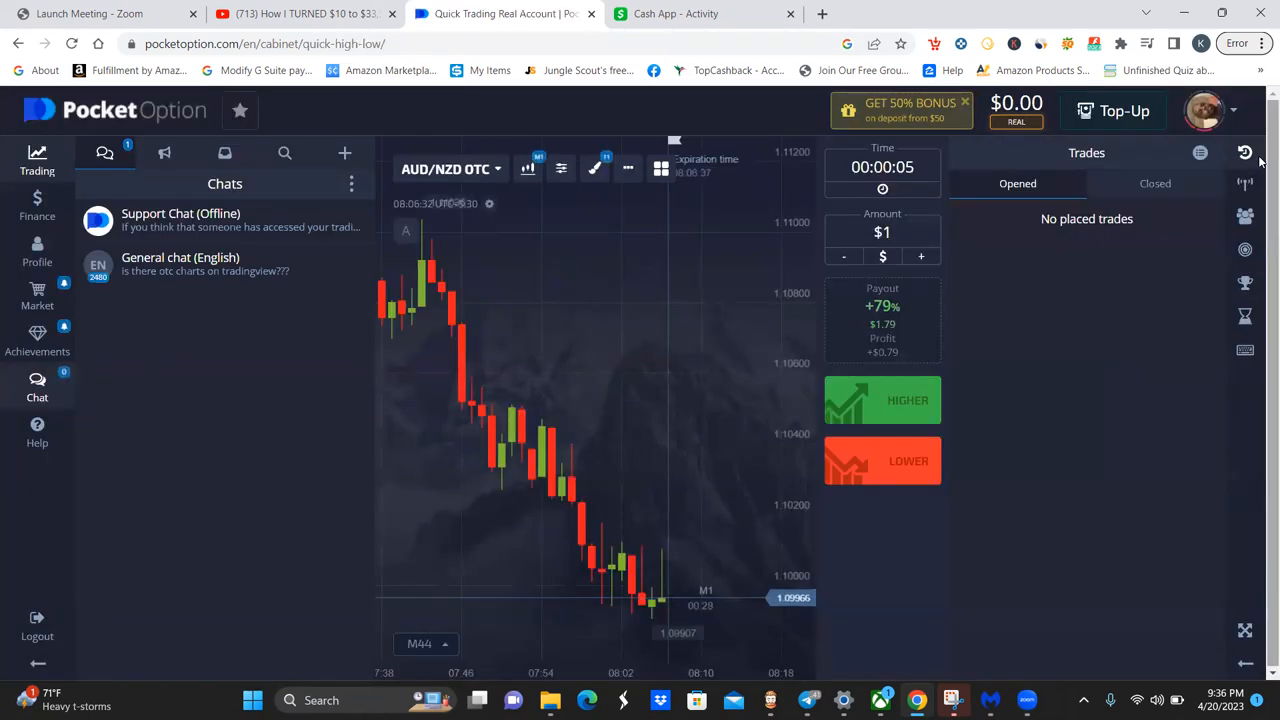
pyautogui.click(1154, 183)
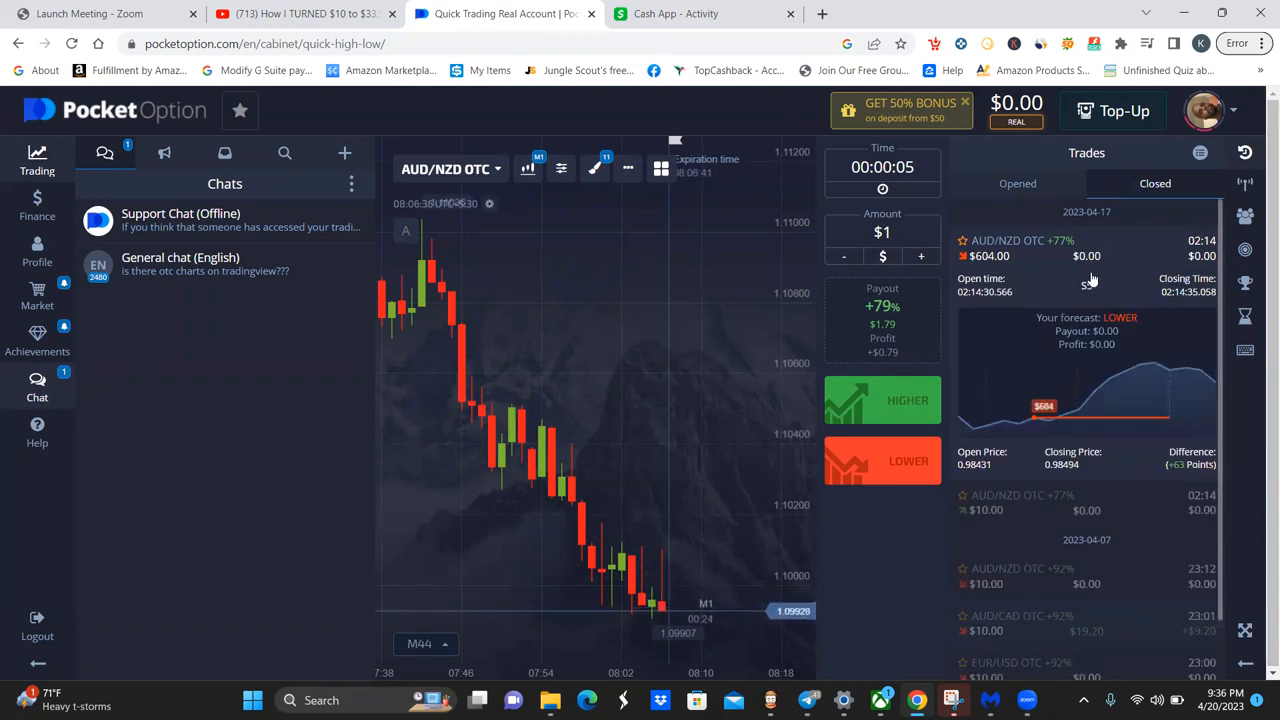
pyautogui.moveTo(1065, 428)
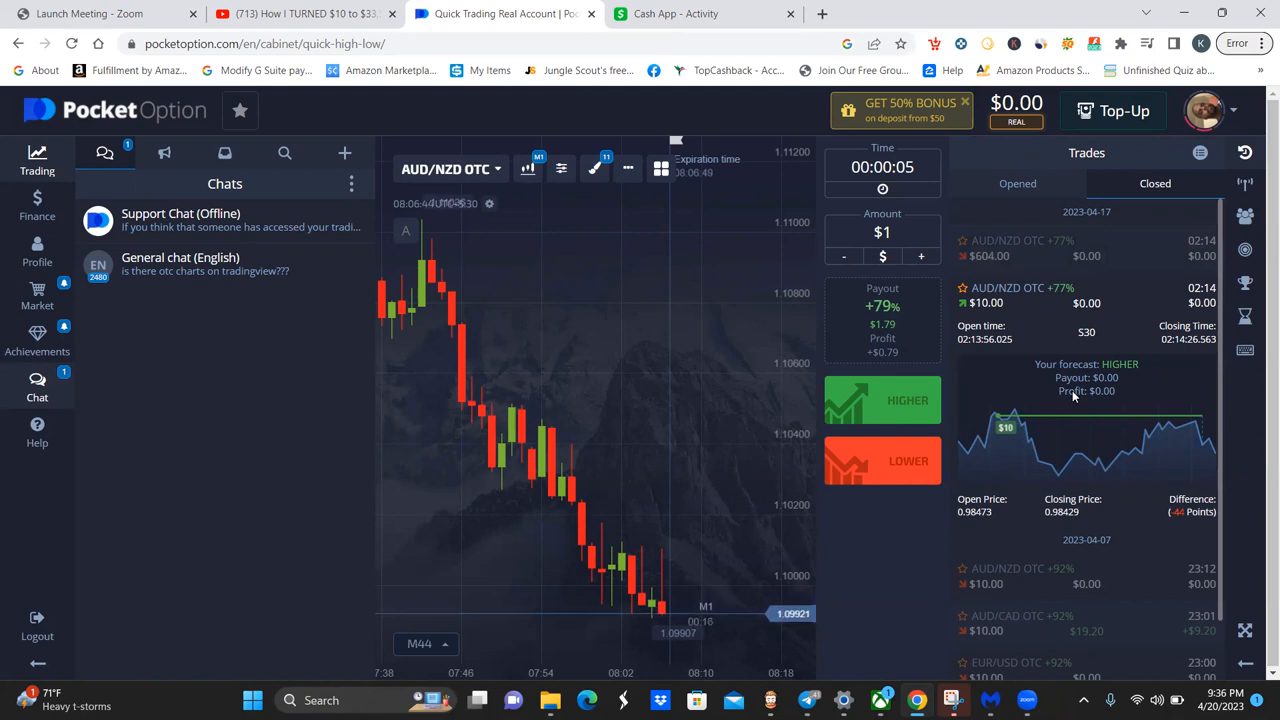
pyautogui.moveTo(1179, 396)
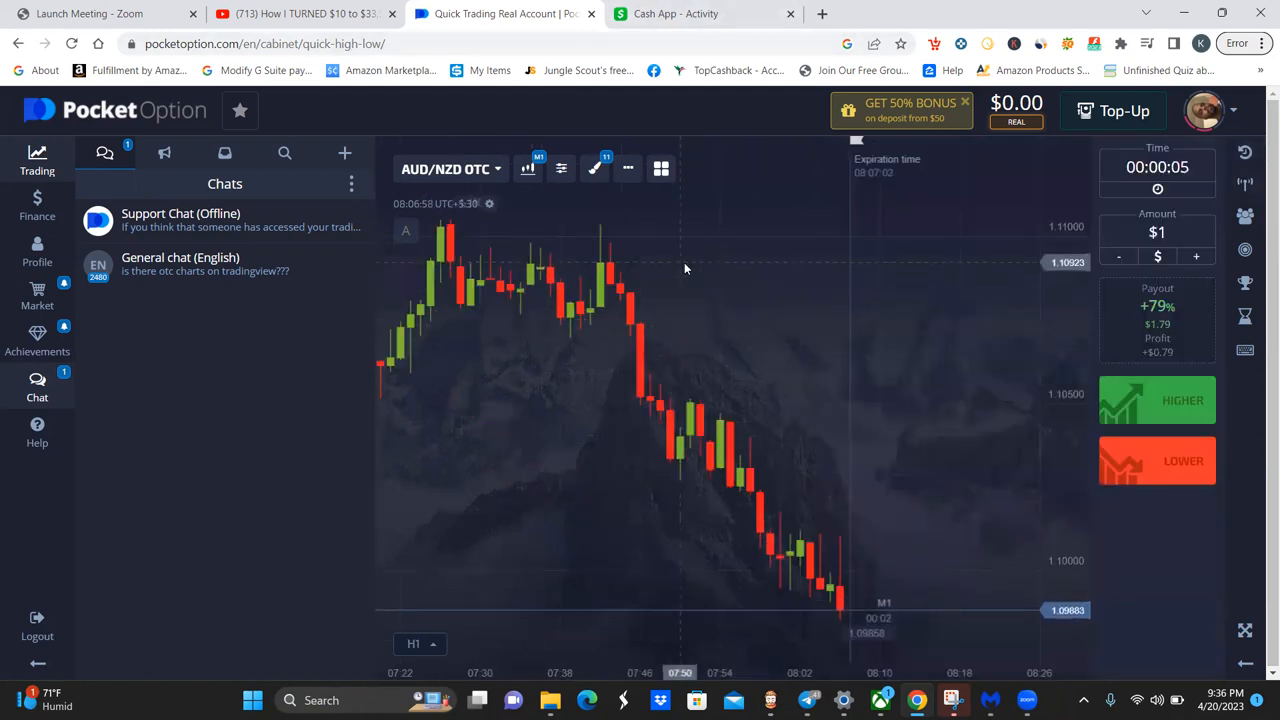
pyautogui.click(300, 13)
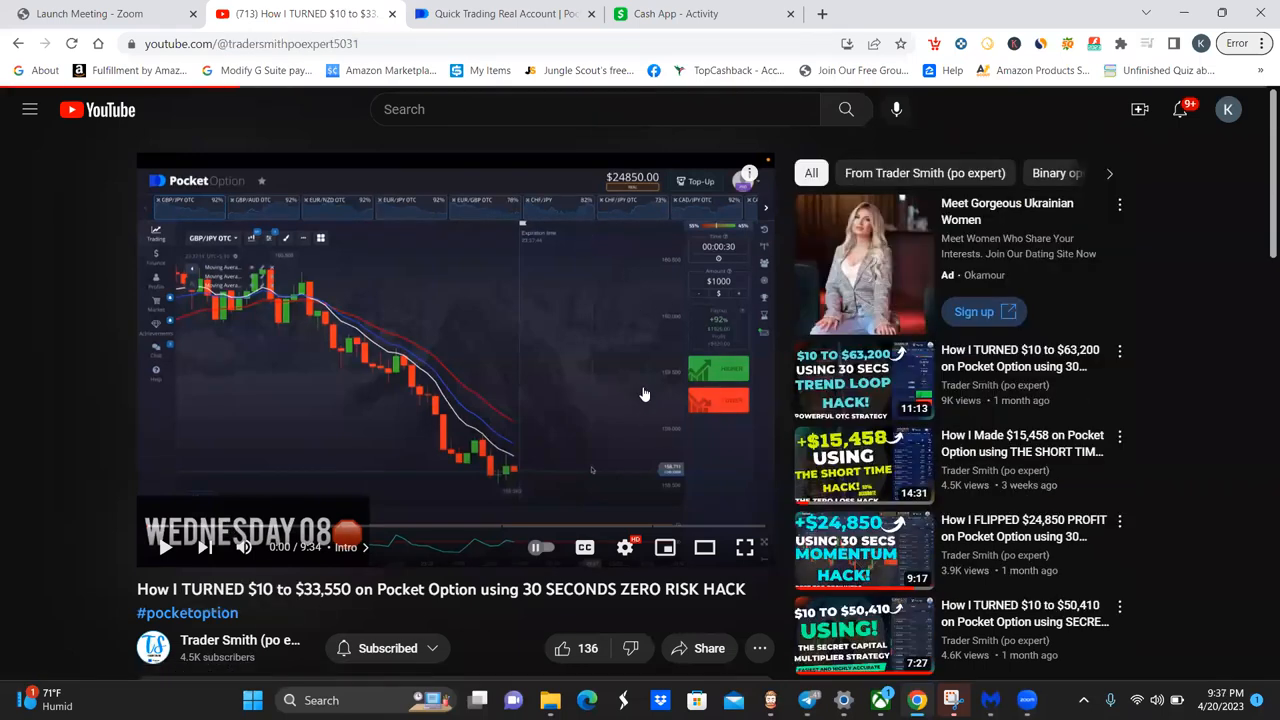
# Open the Trader Smith (po expert) channel and scroll through its profit Shorts
pyautogui.click(240, 640)
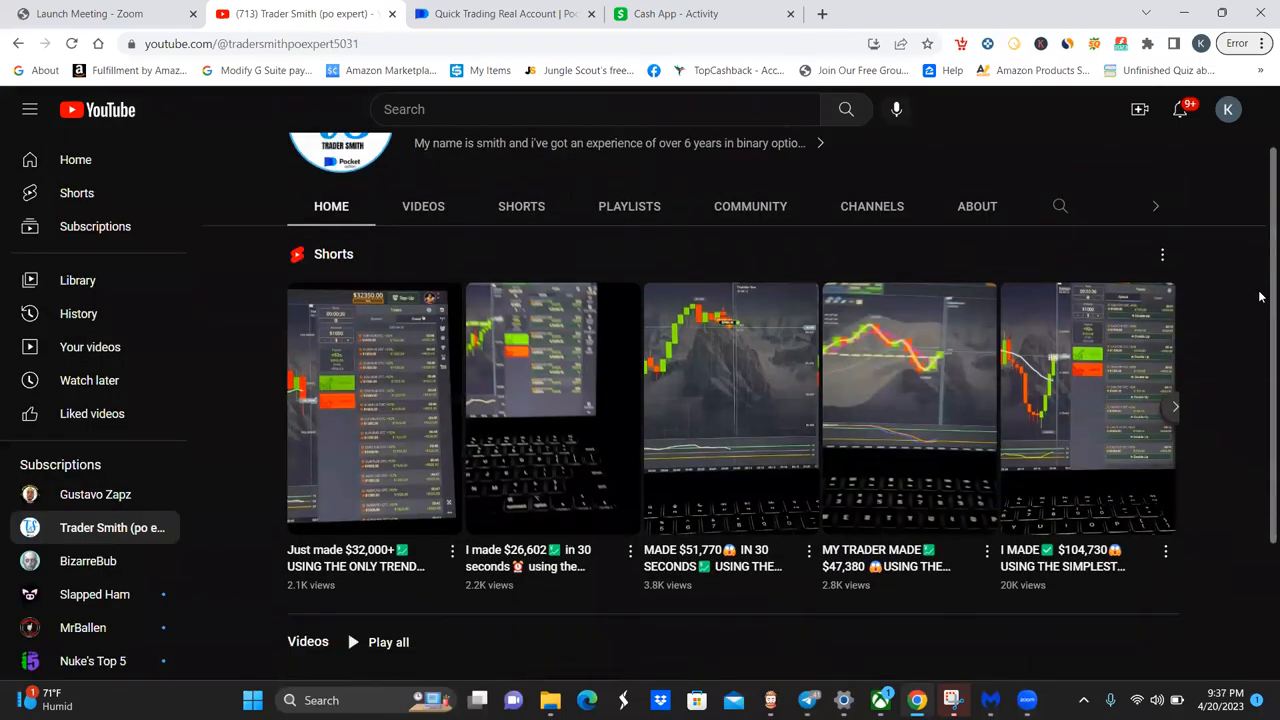
pyautogui.scroll(-3)
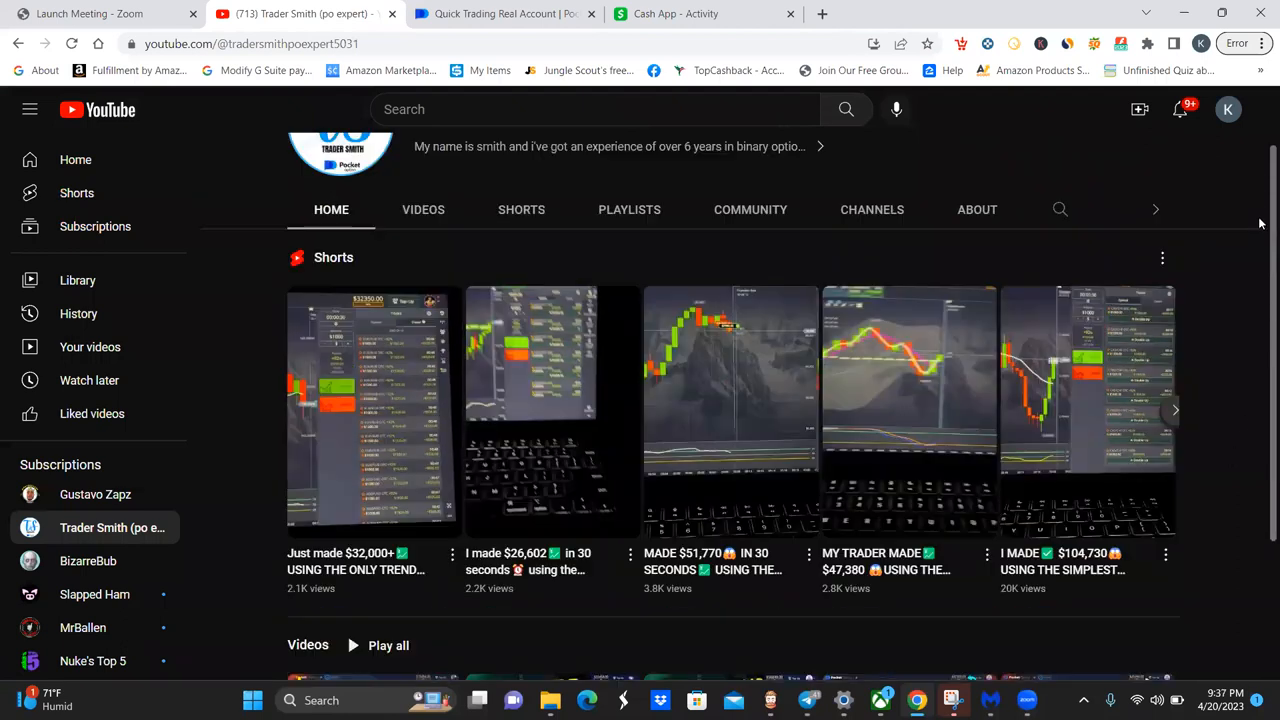
pyautogui.moveTo(625, 100)
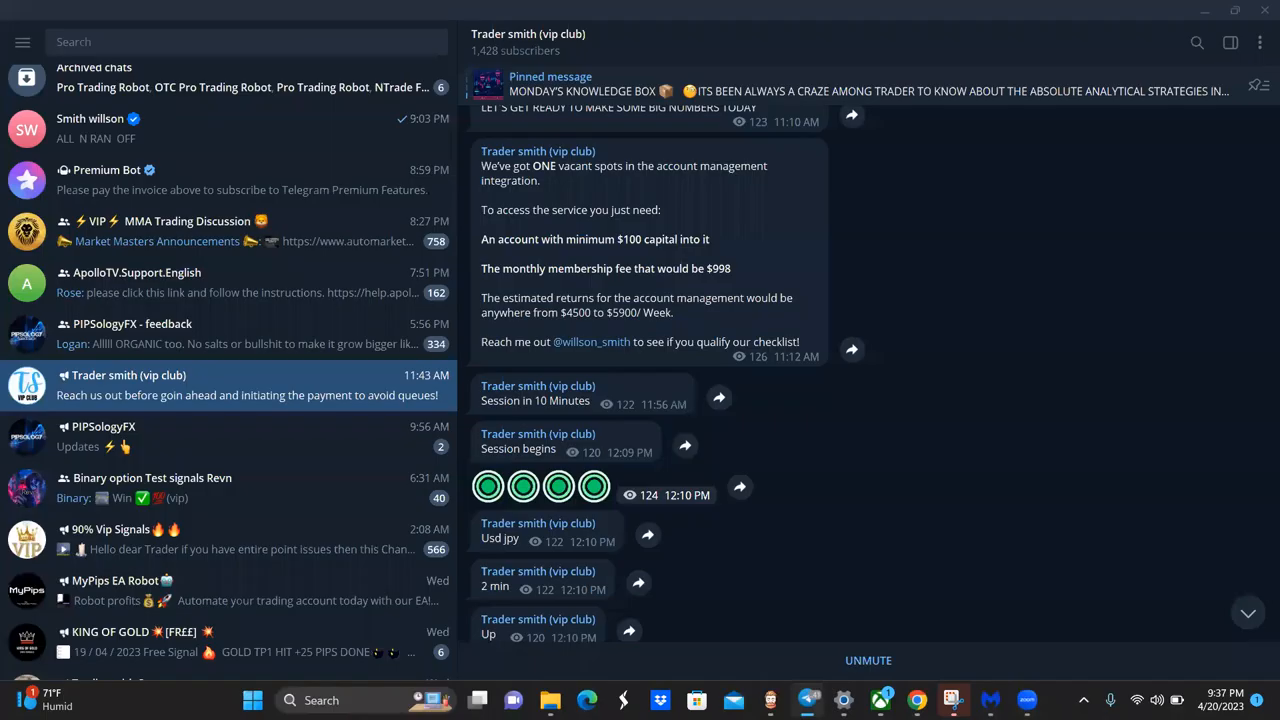
pyautogui.moveTo(644, 385)
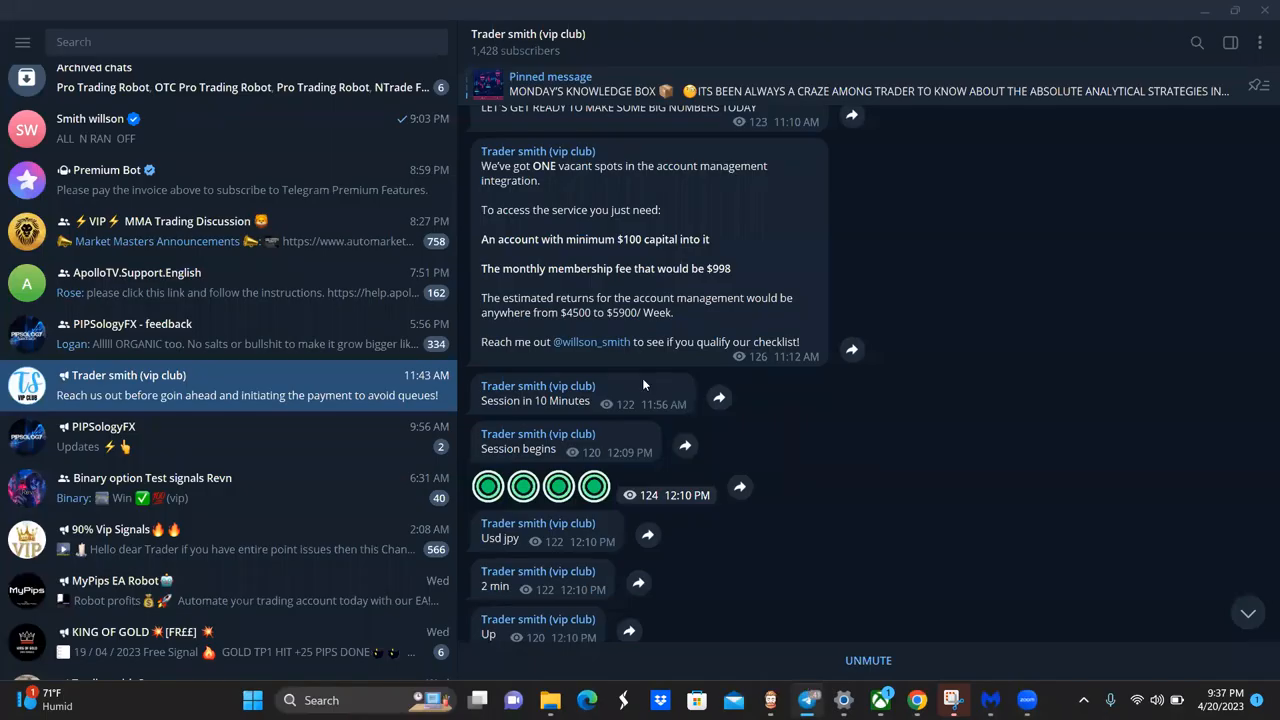
# Highlight the $998 VIP fee, then open the 'Wife' chat with the forwarded feedback video
pyautogui.moveTo(561, 312); pyautogui.dragTo(674, 312)
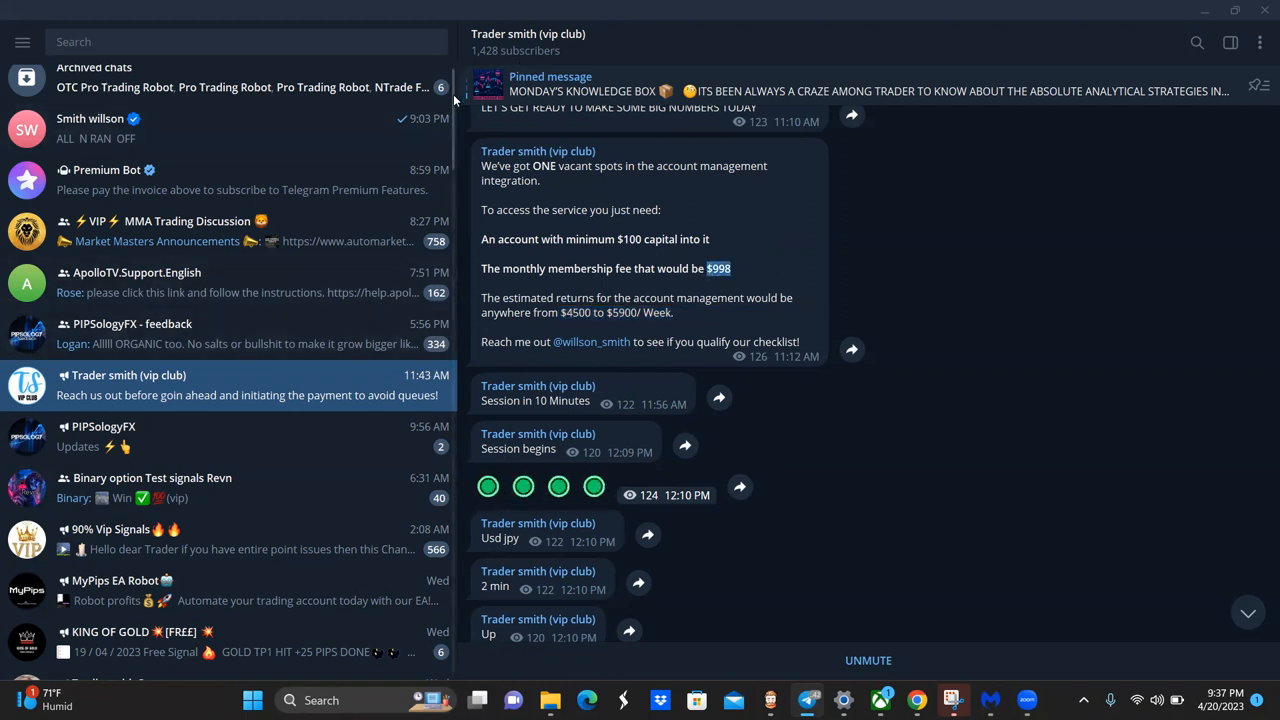
pyautogui.scroll(-3)
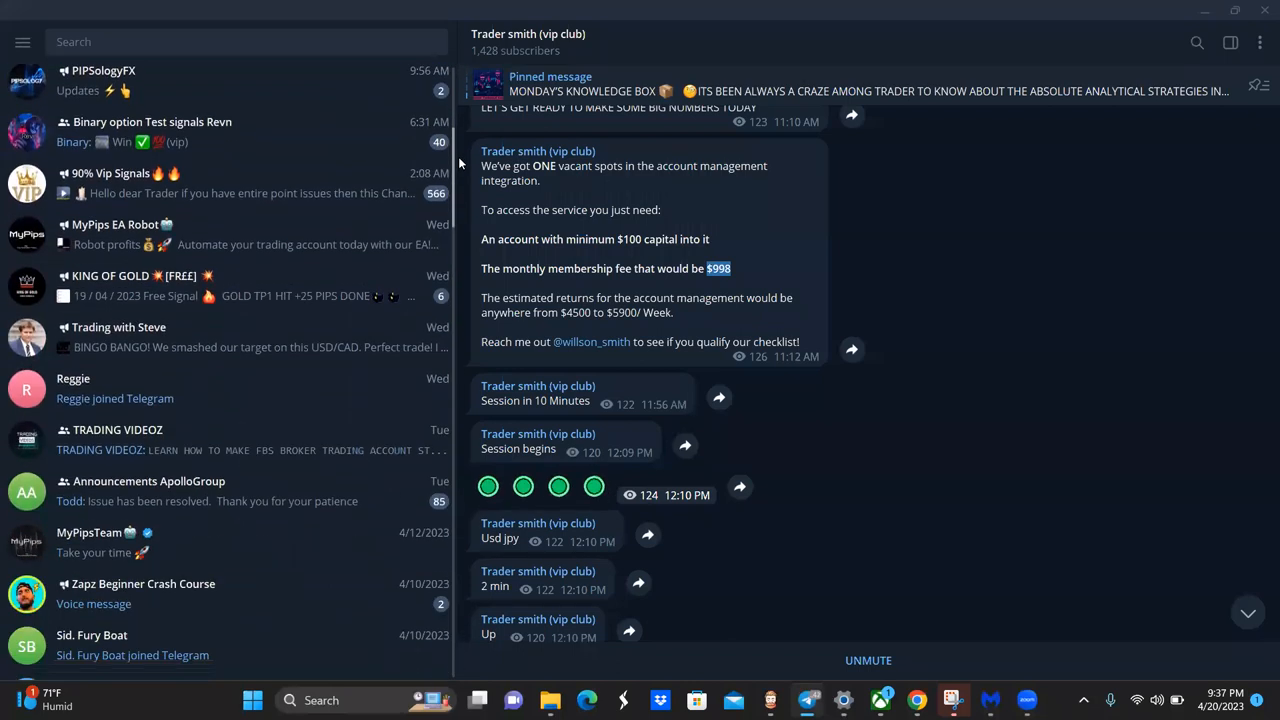
pyautogui.scroll(-3)
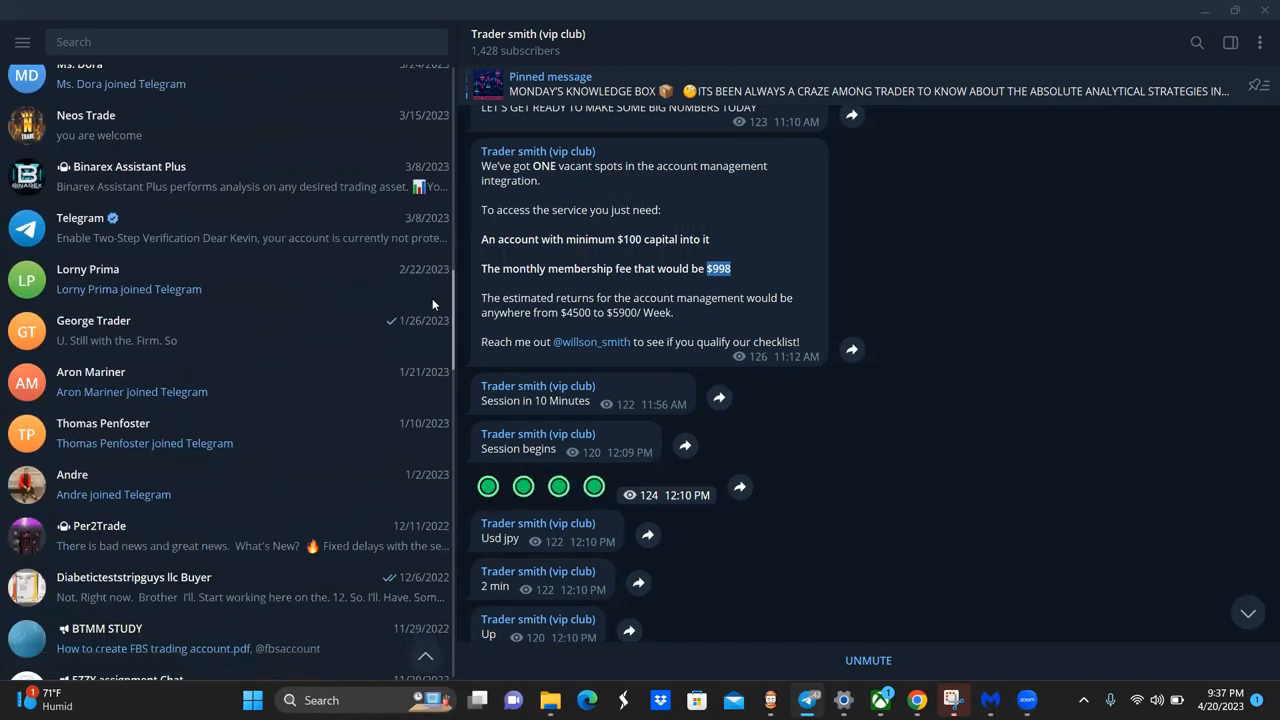
pyautogui.scroll(-3)
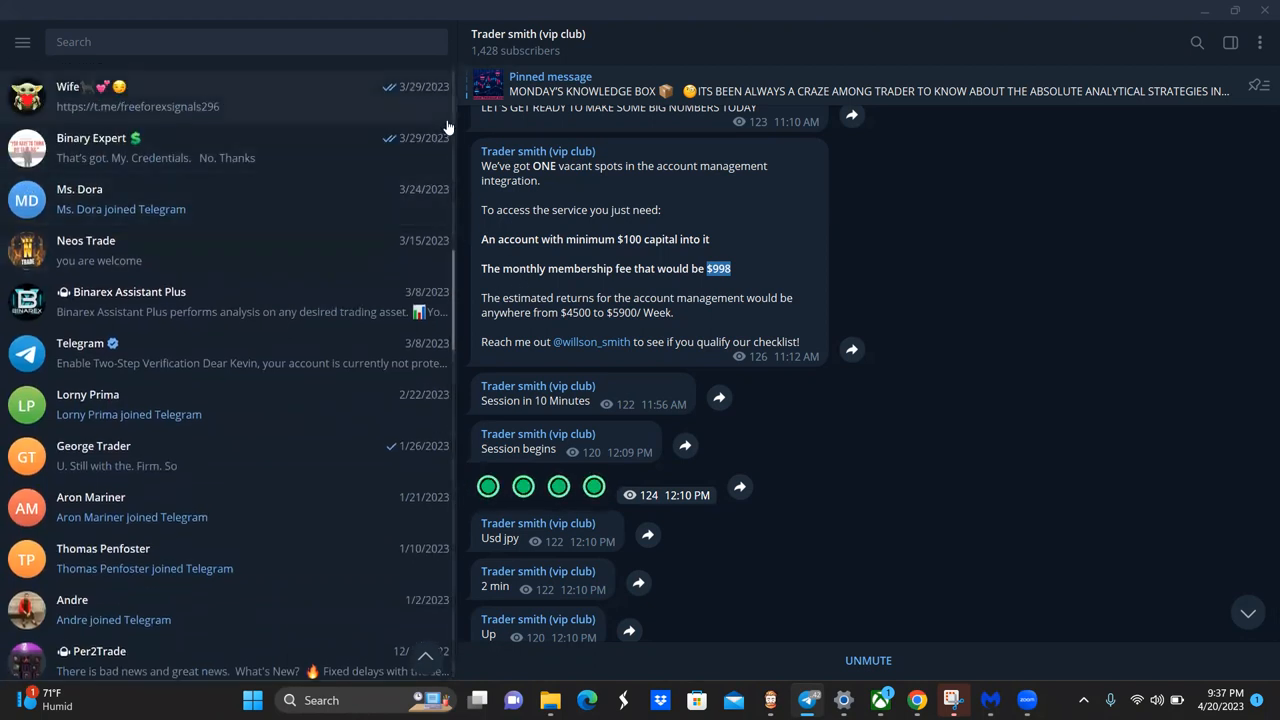
pyautogui.moveTo(464, 233)
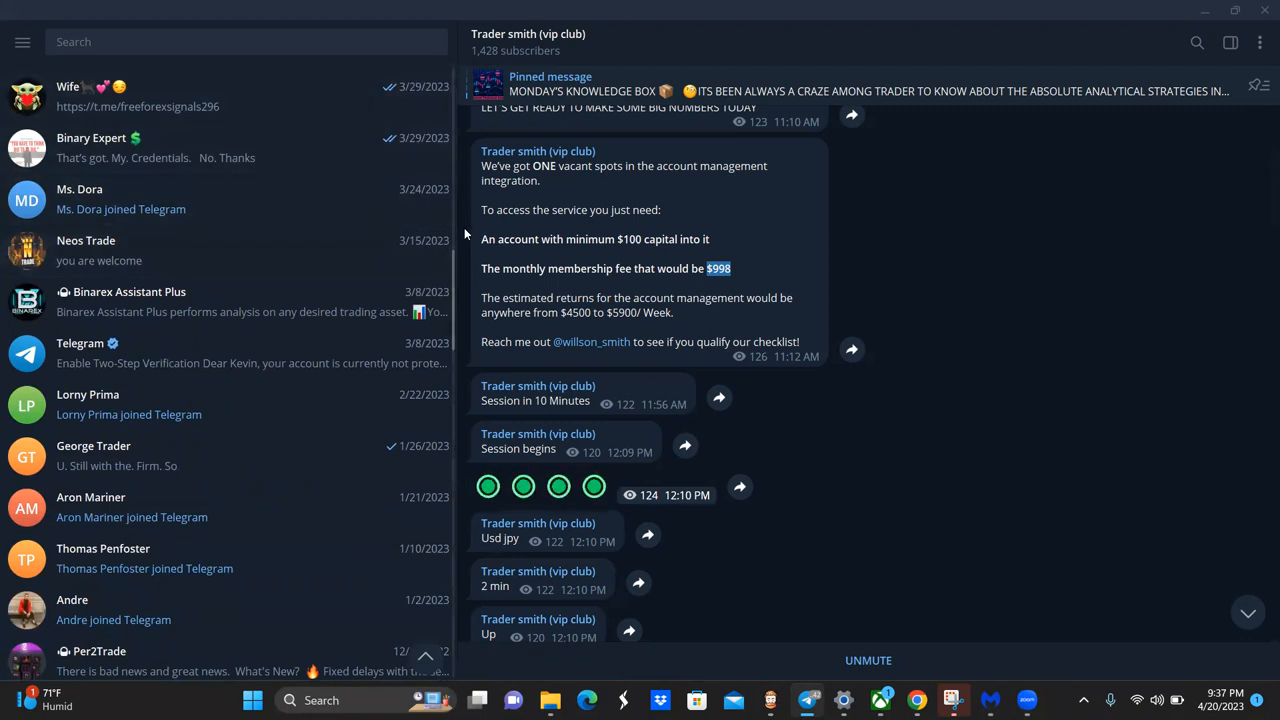
pyautogui.click(150, 96)
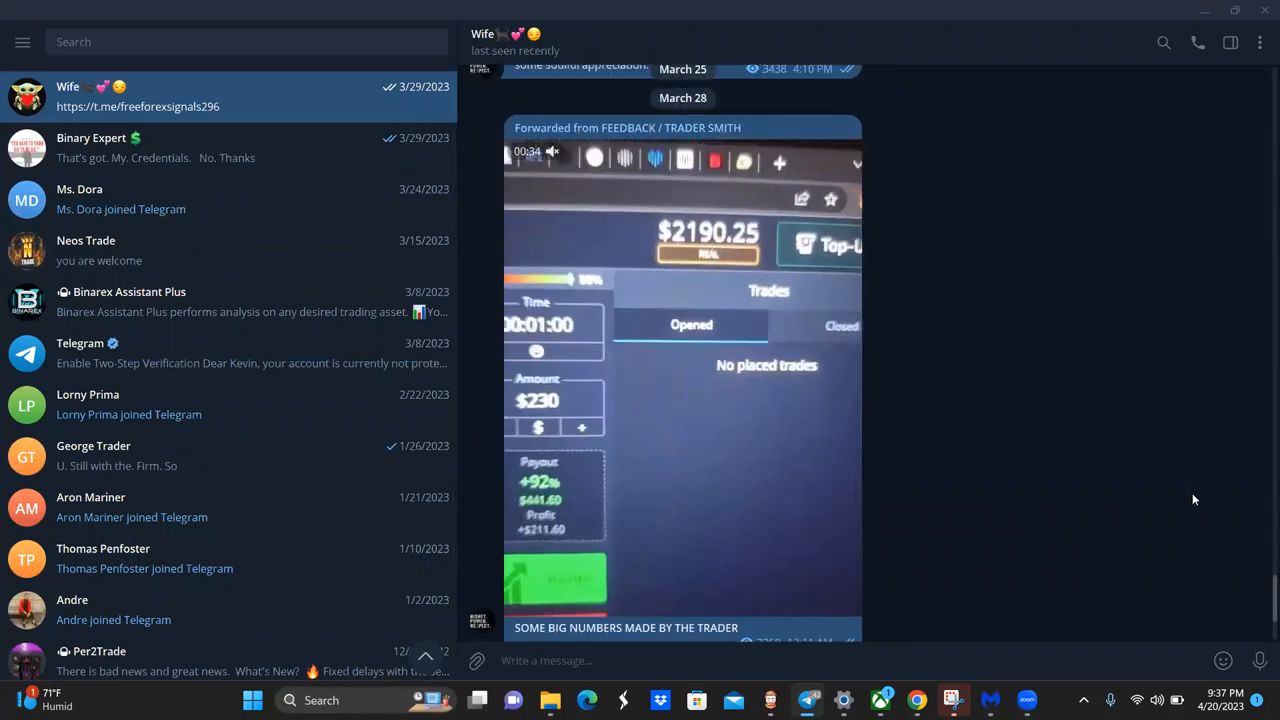
# Scroll the 'Wife' chat back to the March 18–20 $10,000 Bitcoin withdrawal posts
pyautogui.scroll(-3)
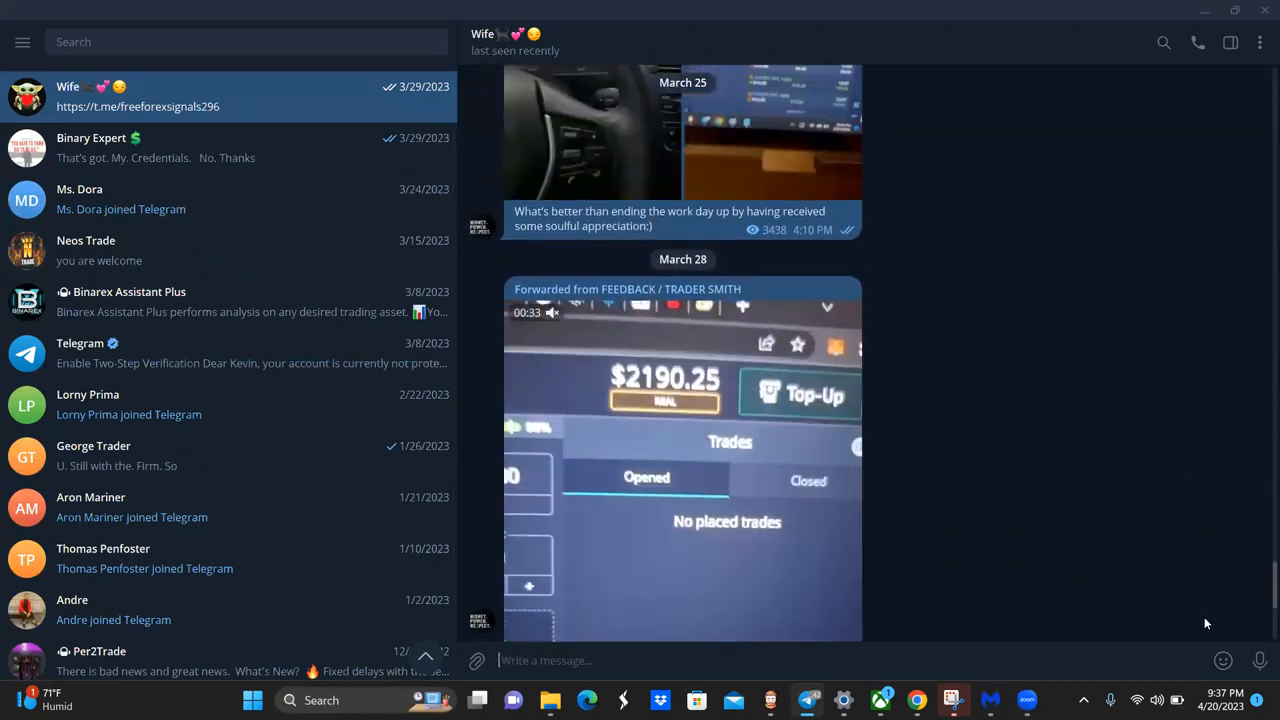
pyautogui.scroll(-3)
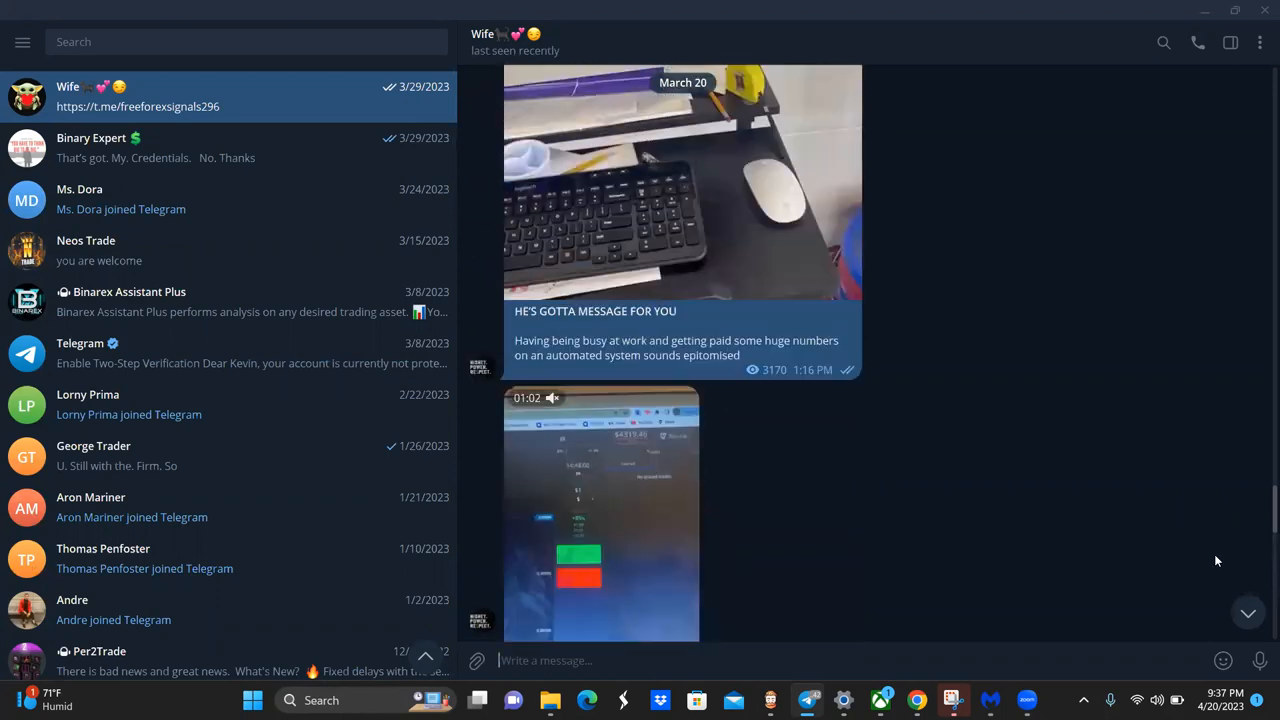
pyautogui.scroll(-3)
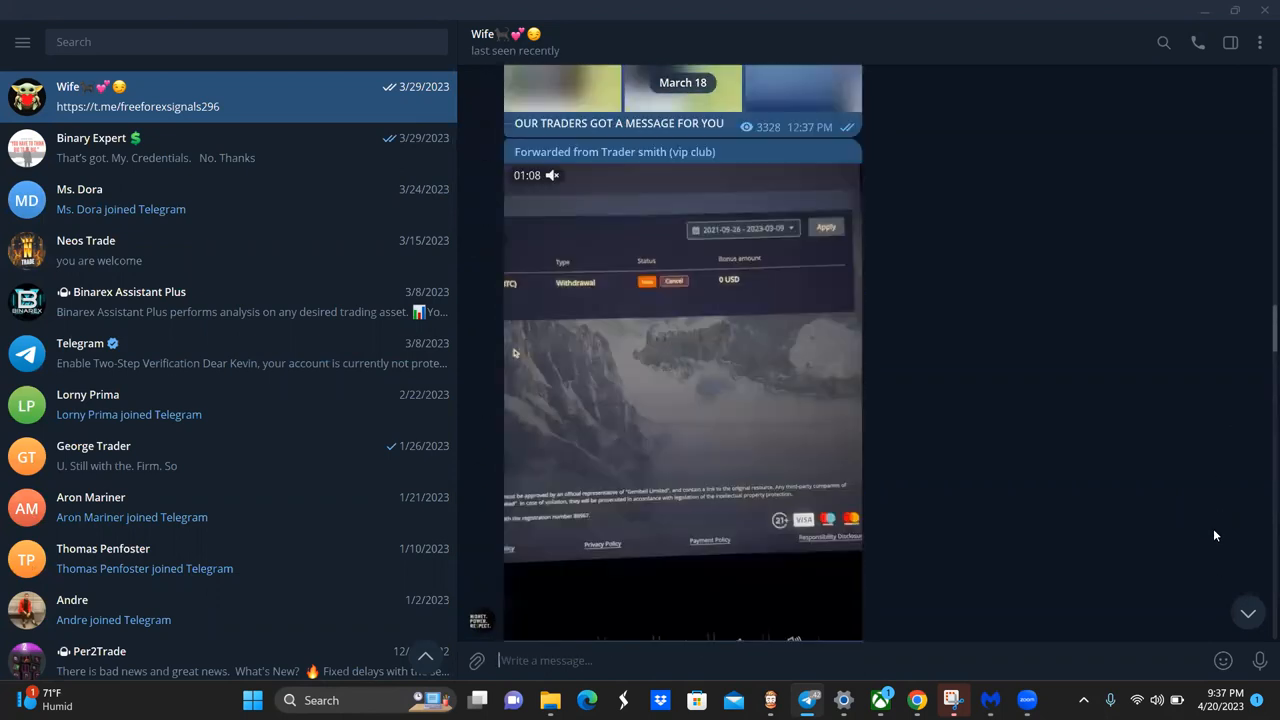
pyautogui.scroll(-3)
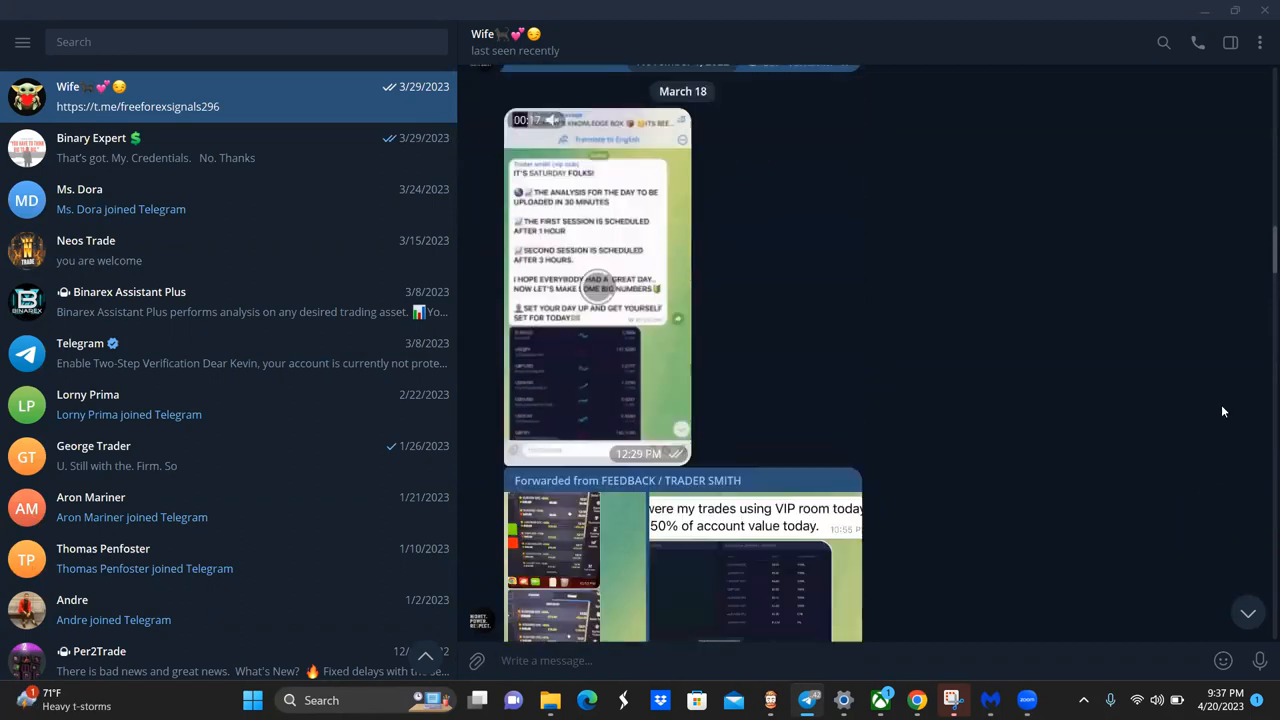
pyautogui.scroll(-3)
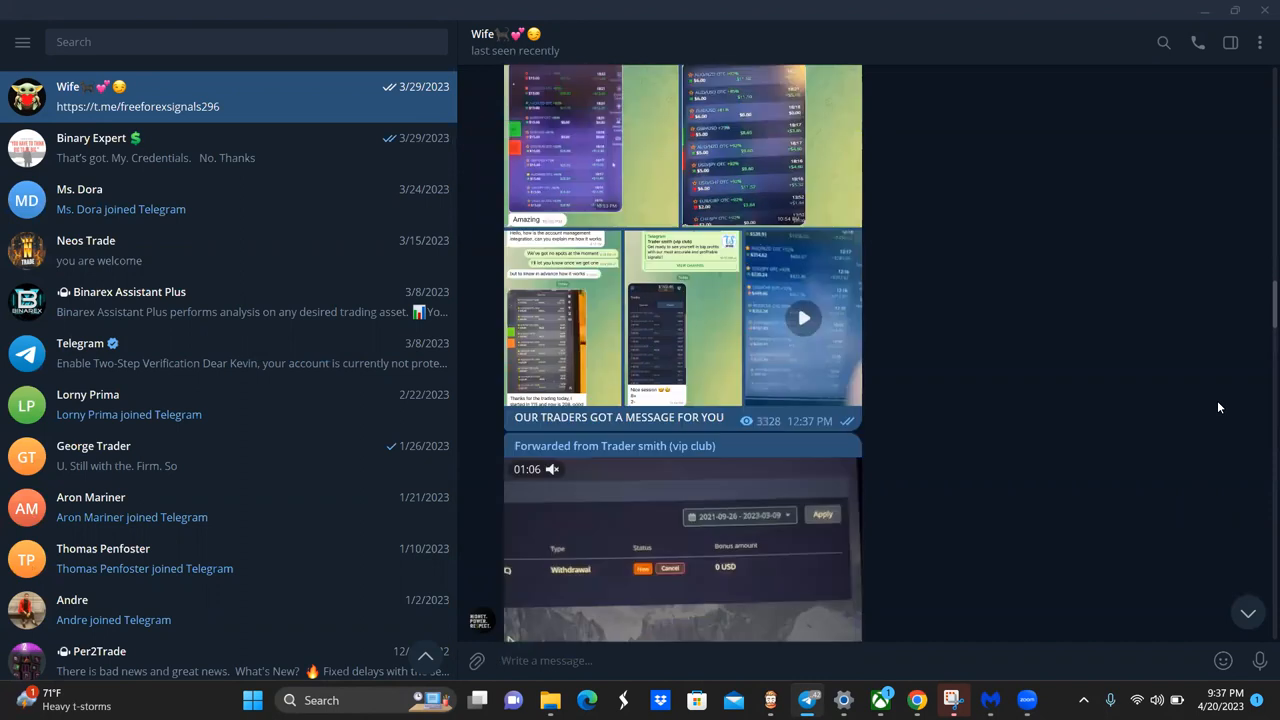
pyautogui.scroll(-3)
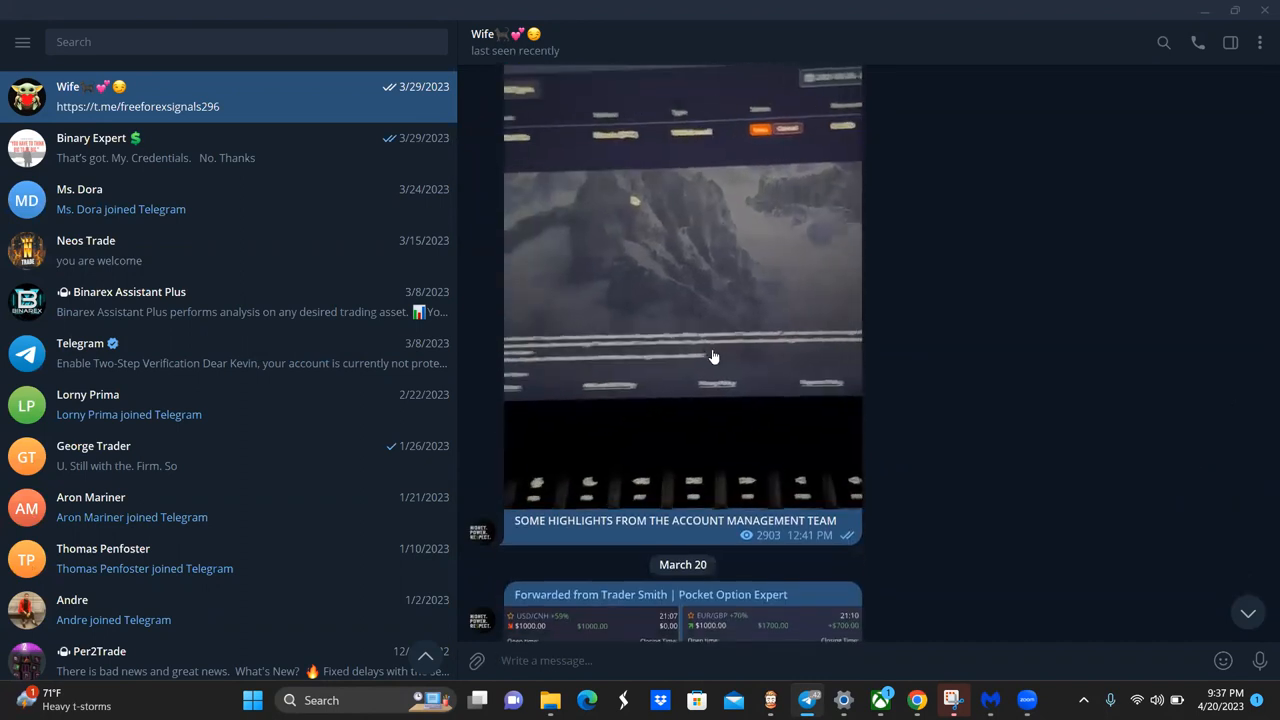
pyautogui.click(683, 300)
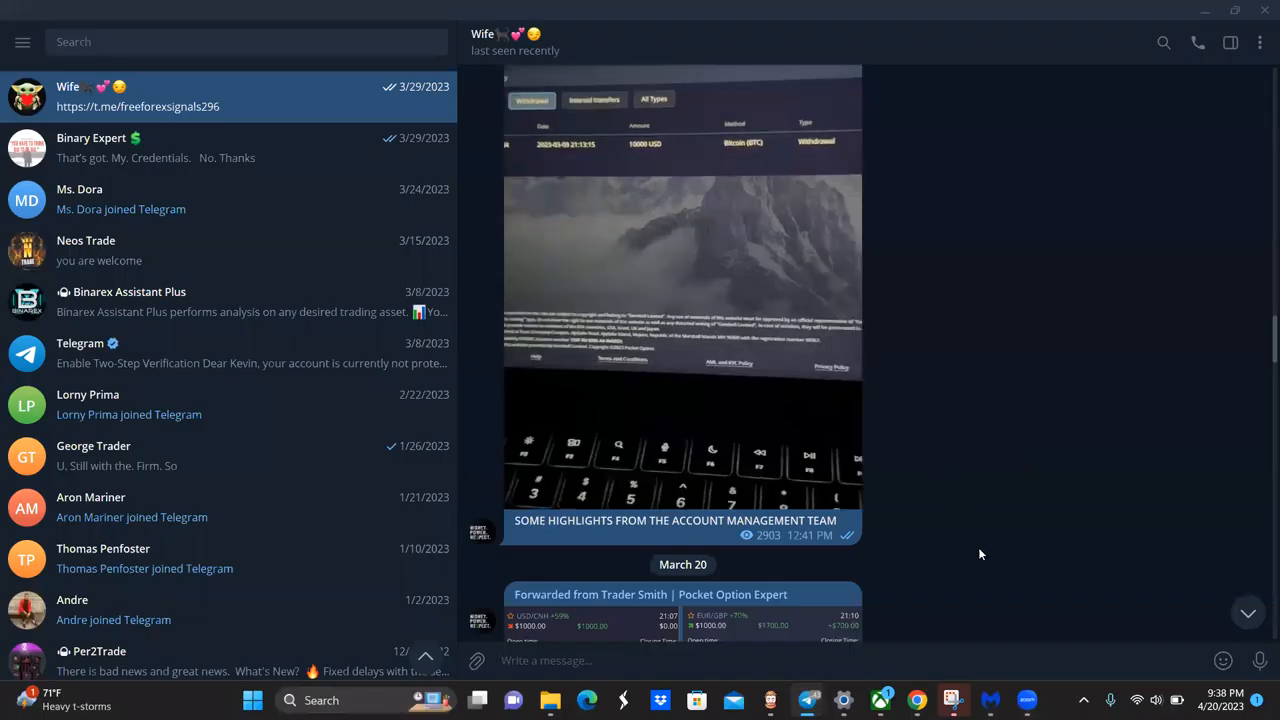
# Scroll the chat forward past the March 25 post to the March 28 testimonial videos
pyautogui.scroll(-3)
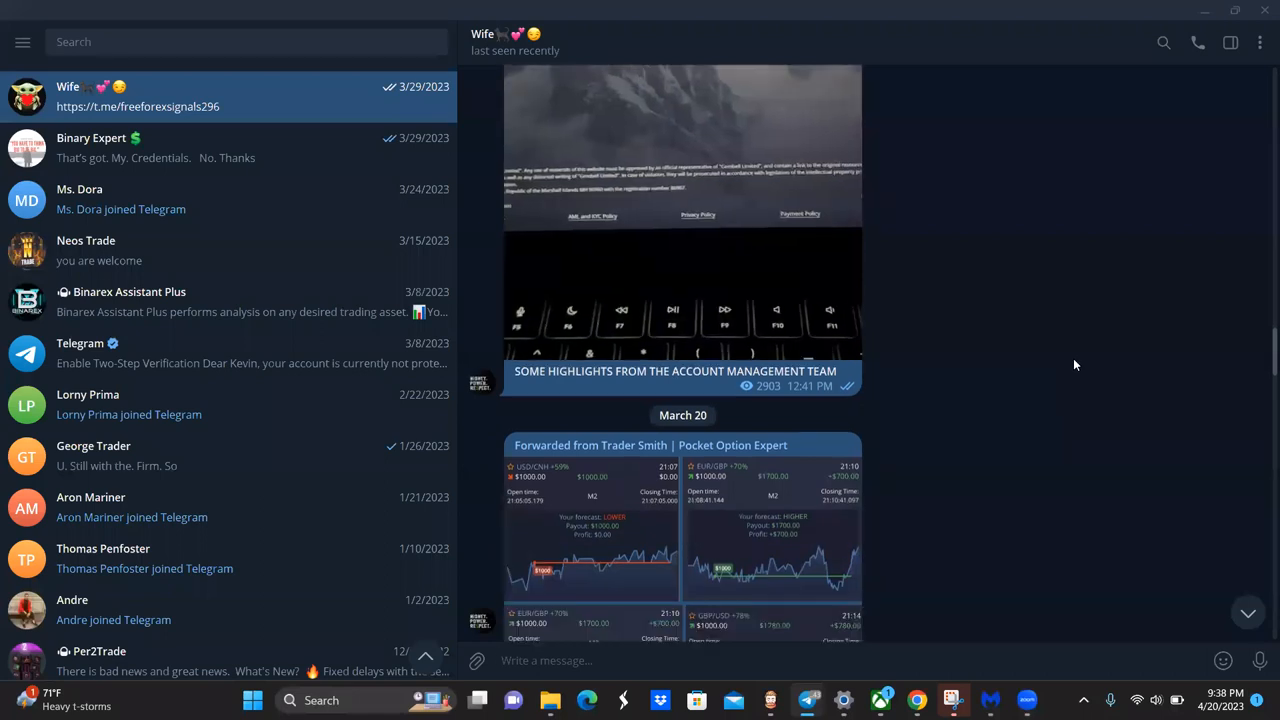
pyautogui.scroll(-3)
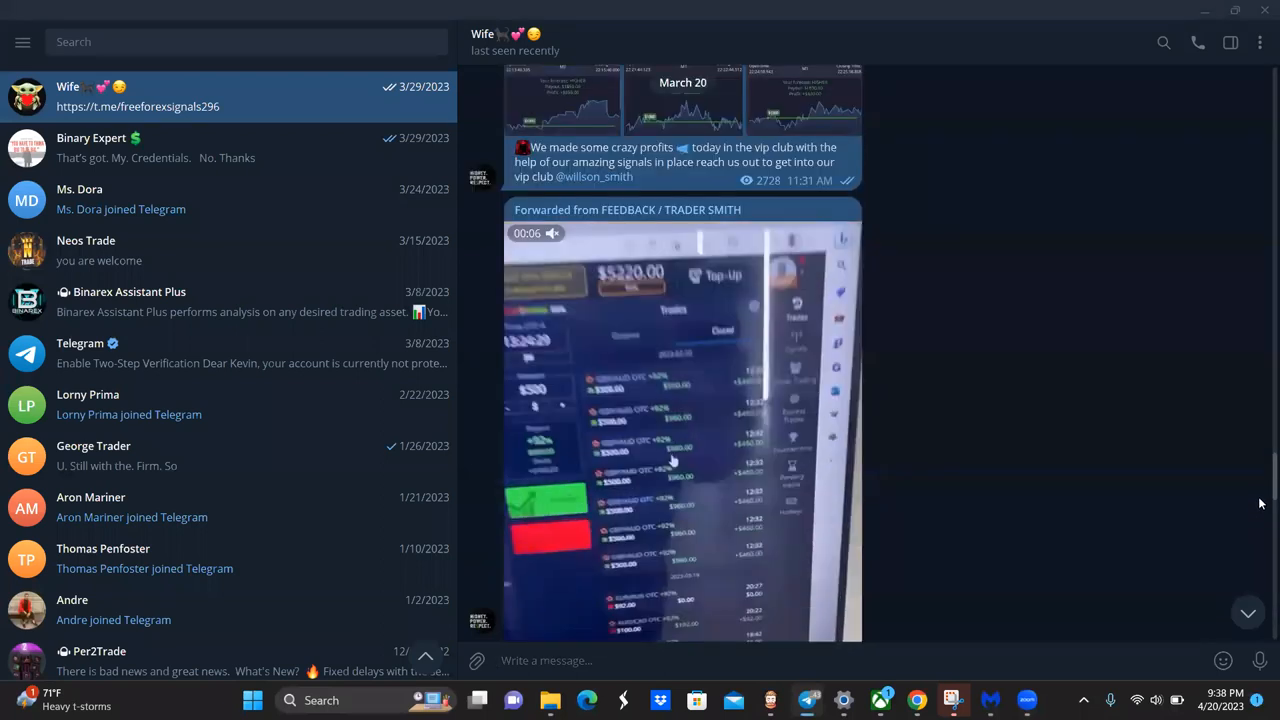
pyautogui.scroll(-3)
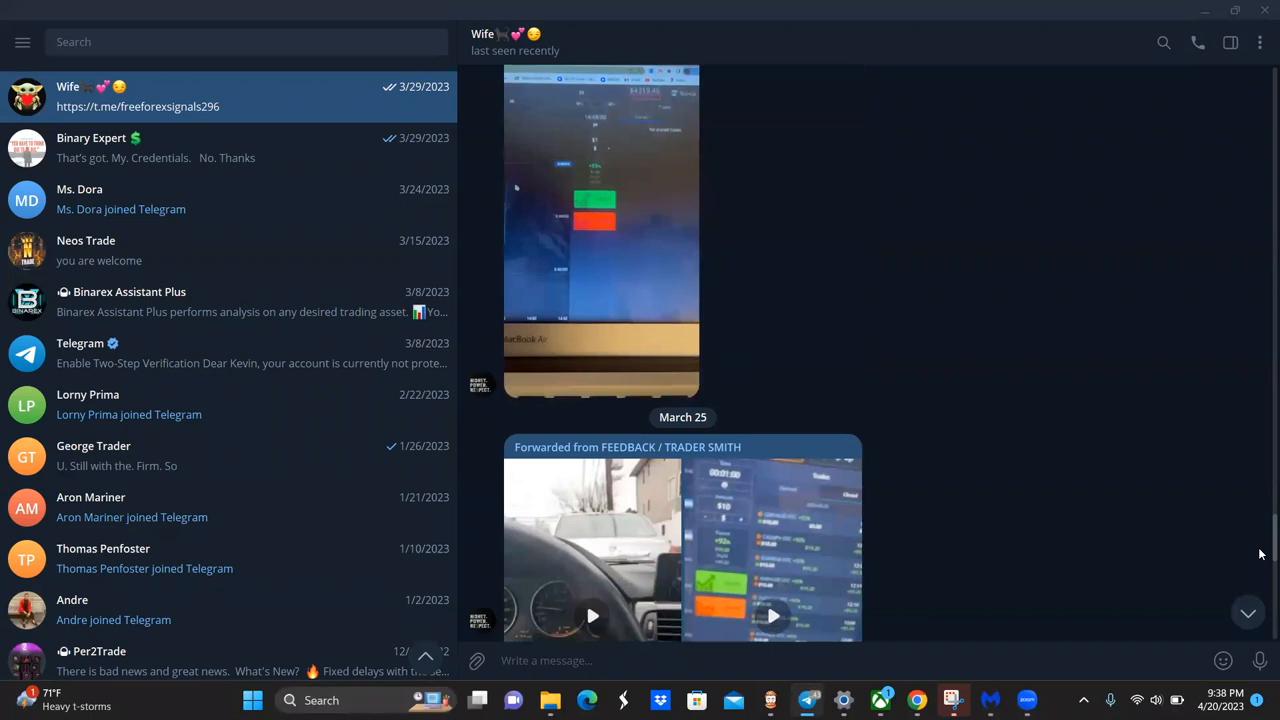
pyautogui.scroll(-3)
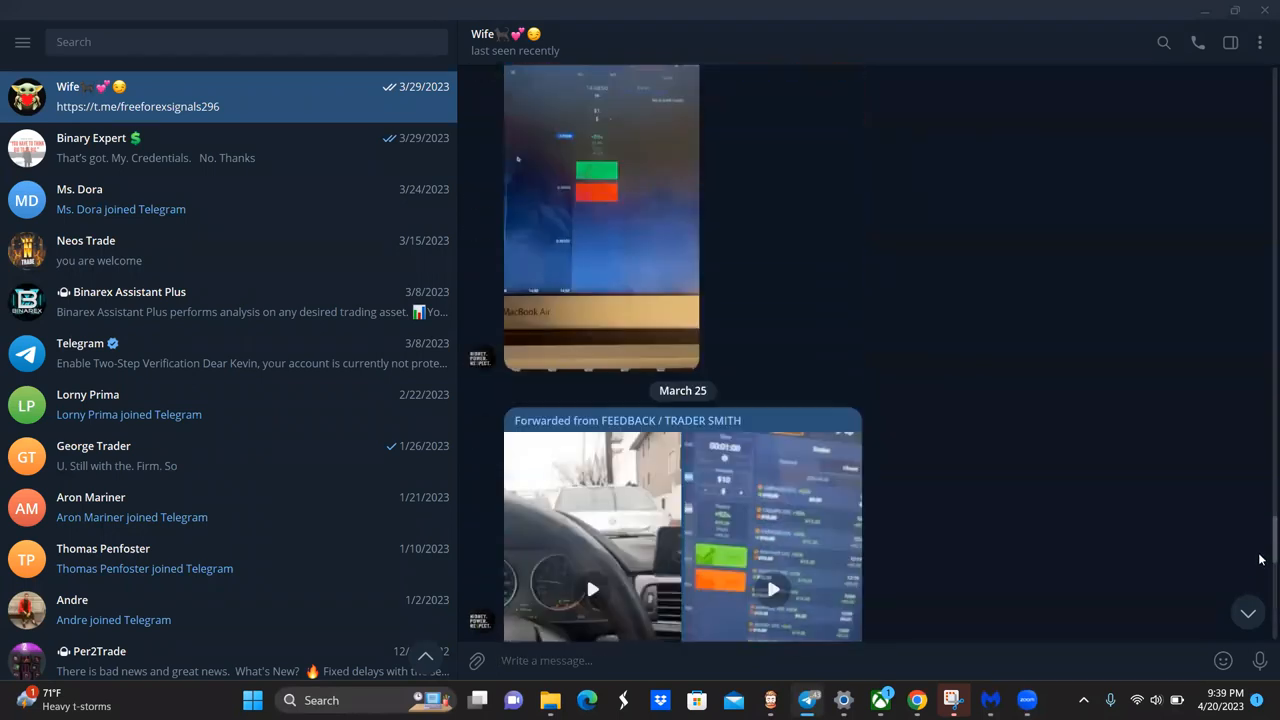
pyautogui.scroll(-3)
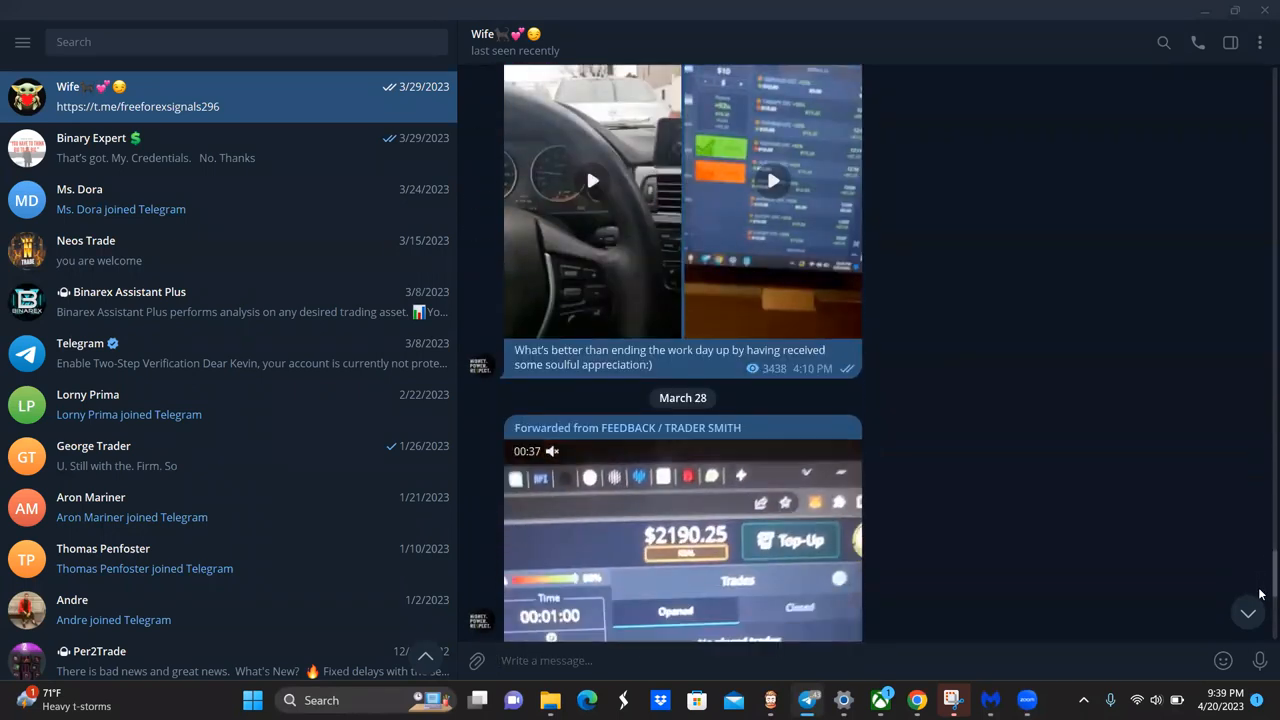
pyautogui.scroll(-3)
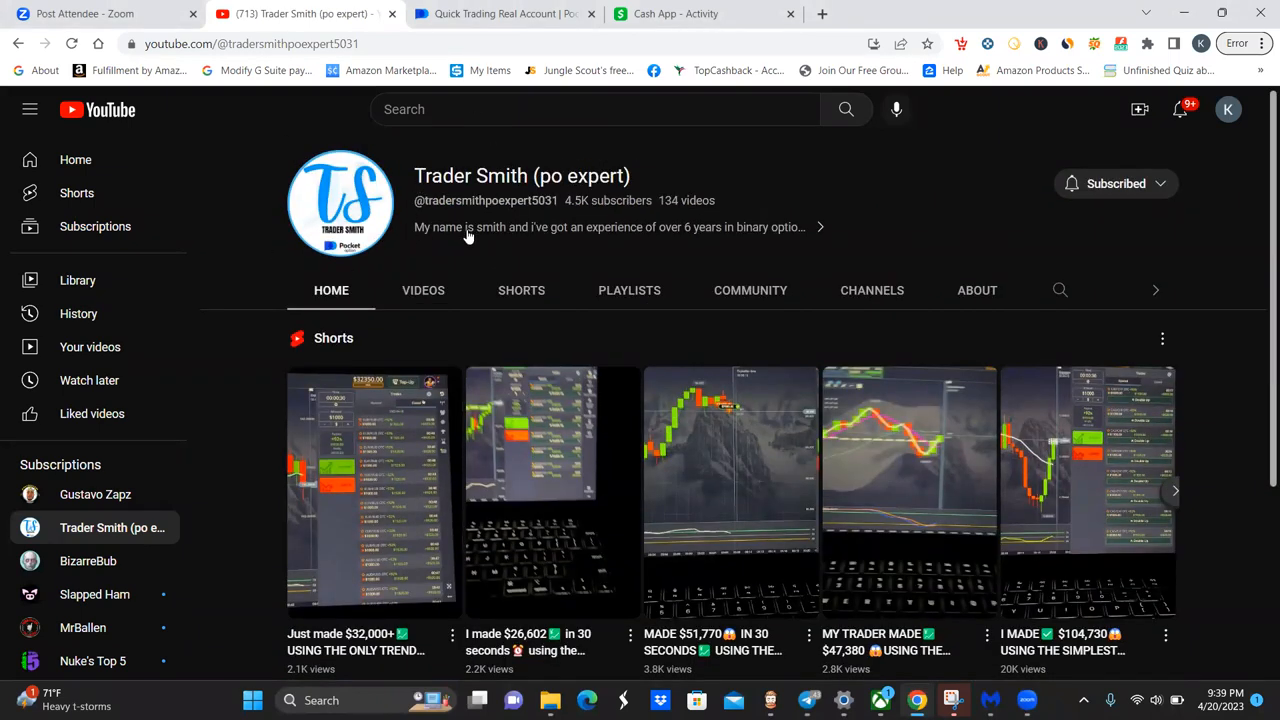
pyautogui.moveTo(308, 148)
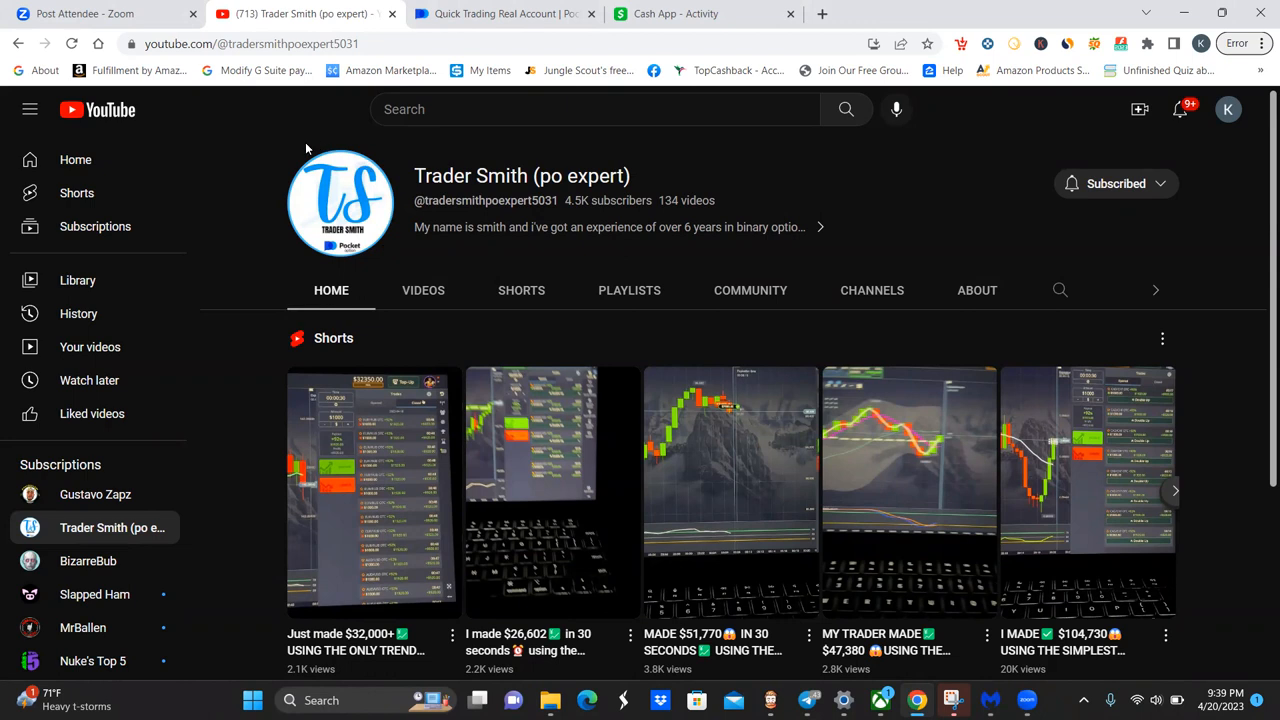
pyautogui.moveTo(335, 153)
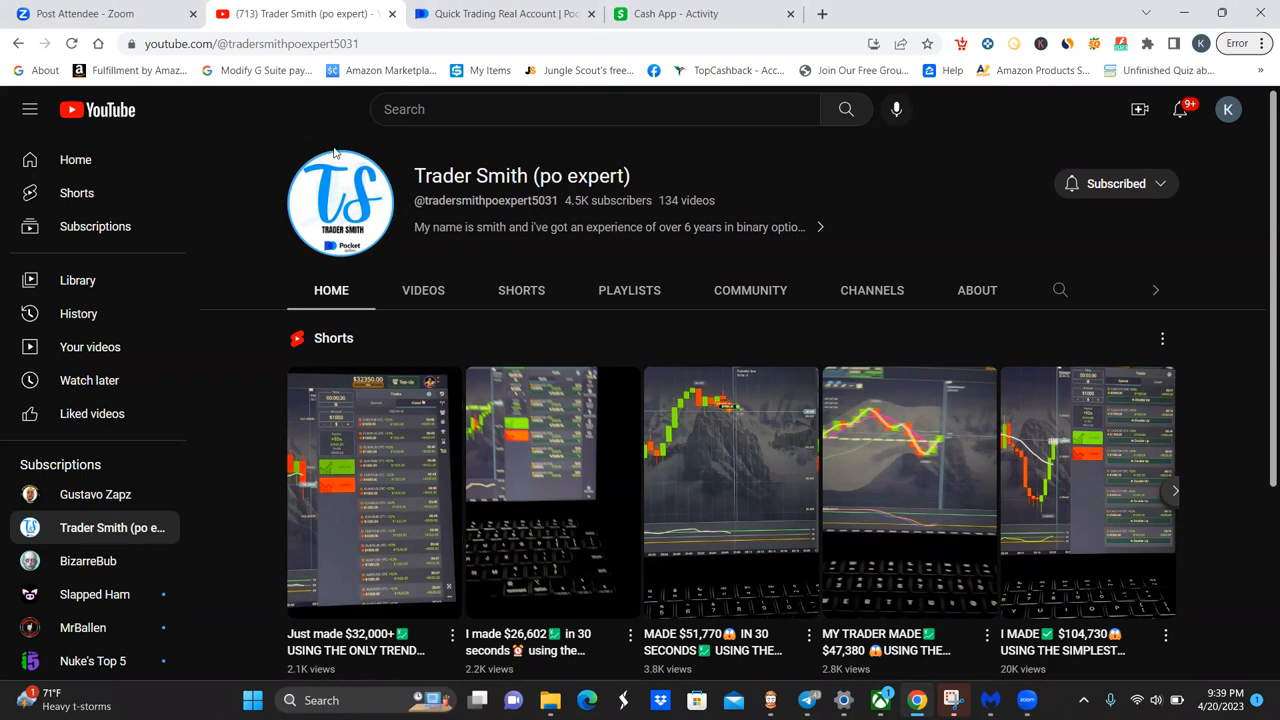
pyautogui.moveTo(345, 177)
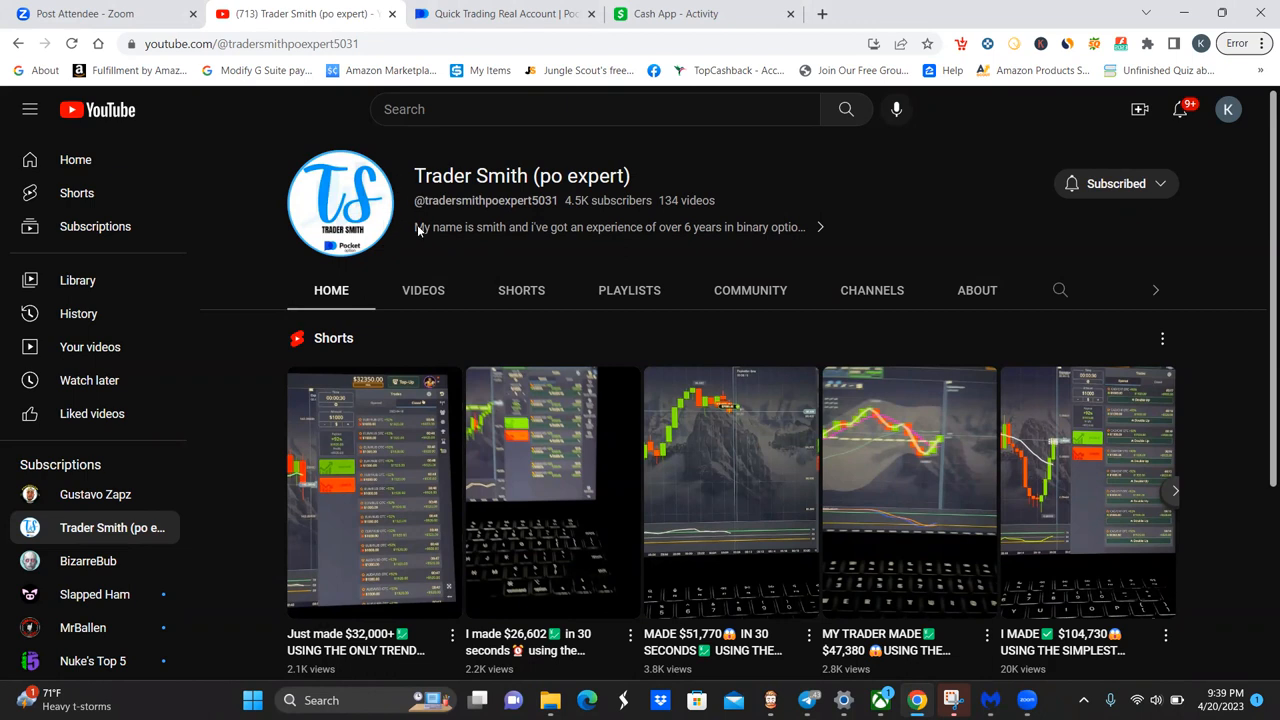
pyautogui.moveTo(368, 230)
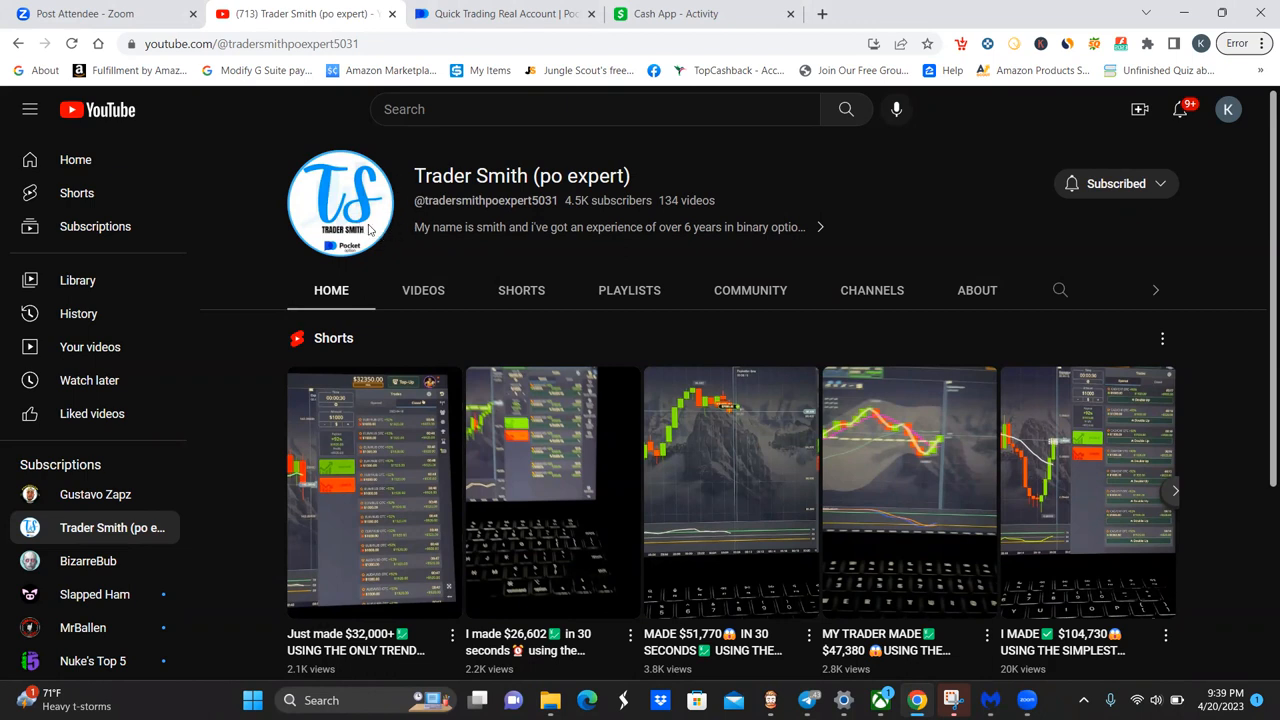
pyautogui.moveTo(370, 210)
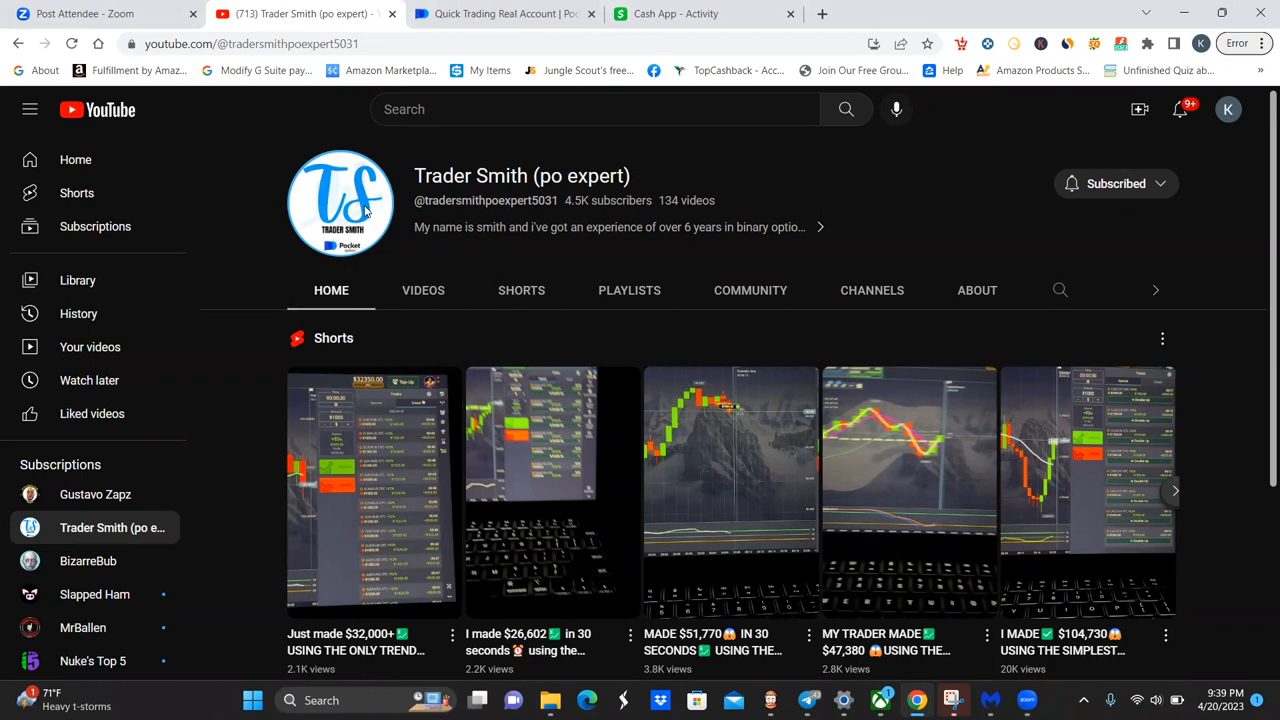
pyautogui.moveTo(393, 203)
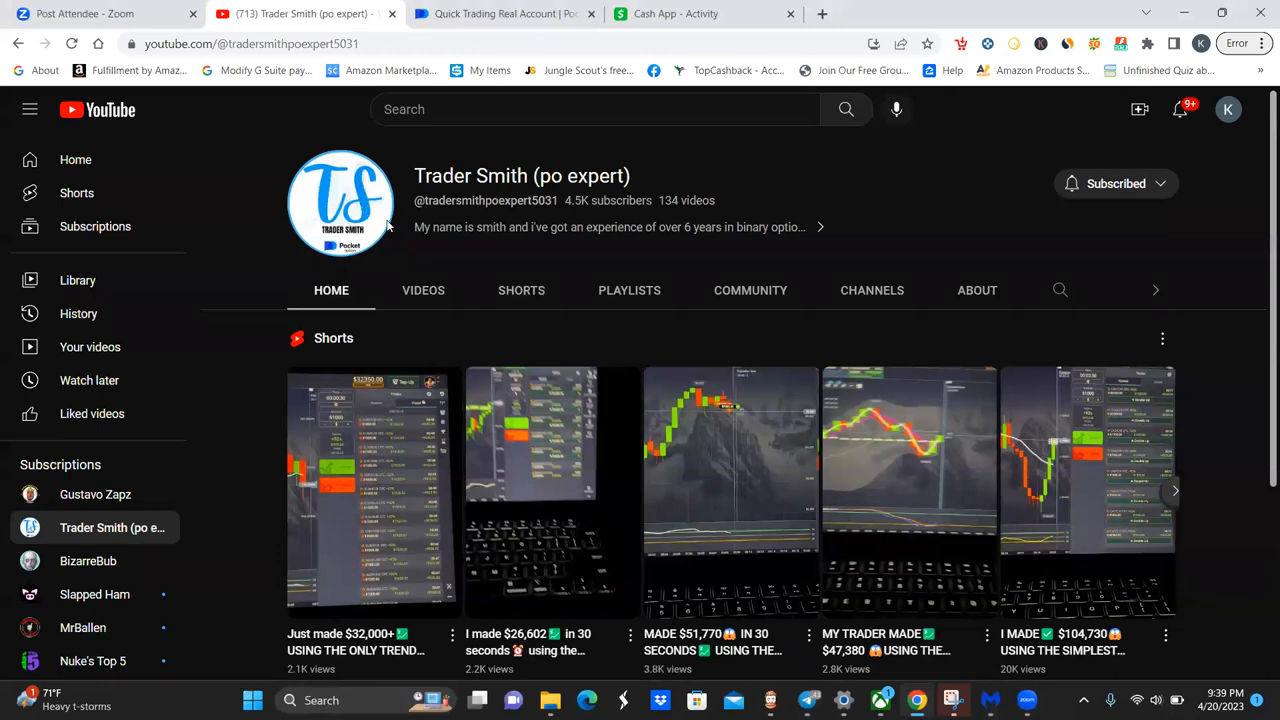
pyautogui.moveTo(337, 264)
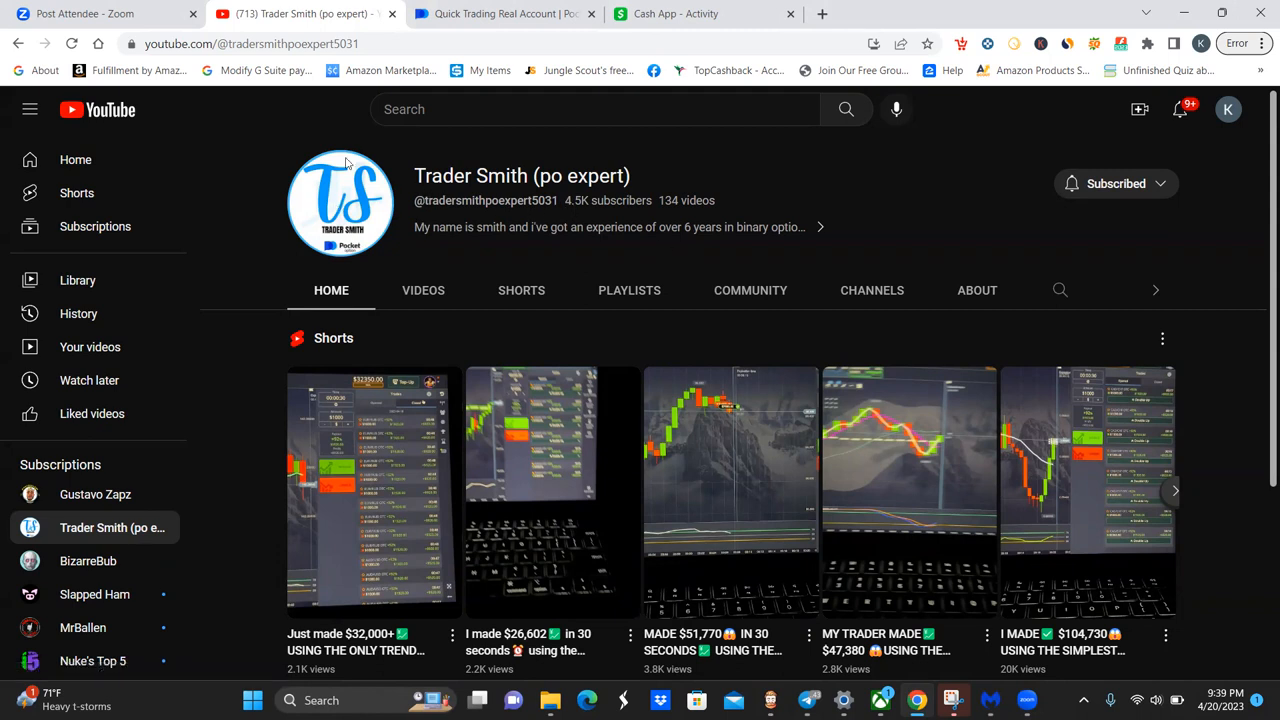
pyautogui.moveTo(342, 187)
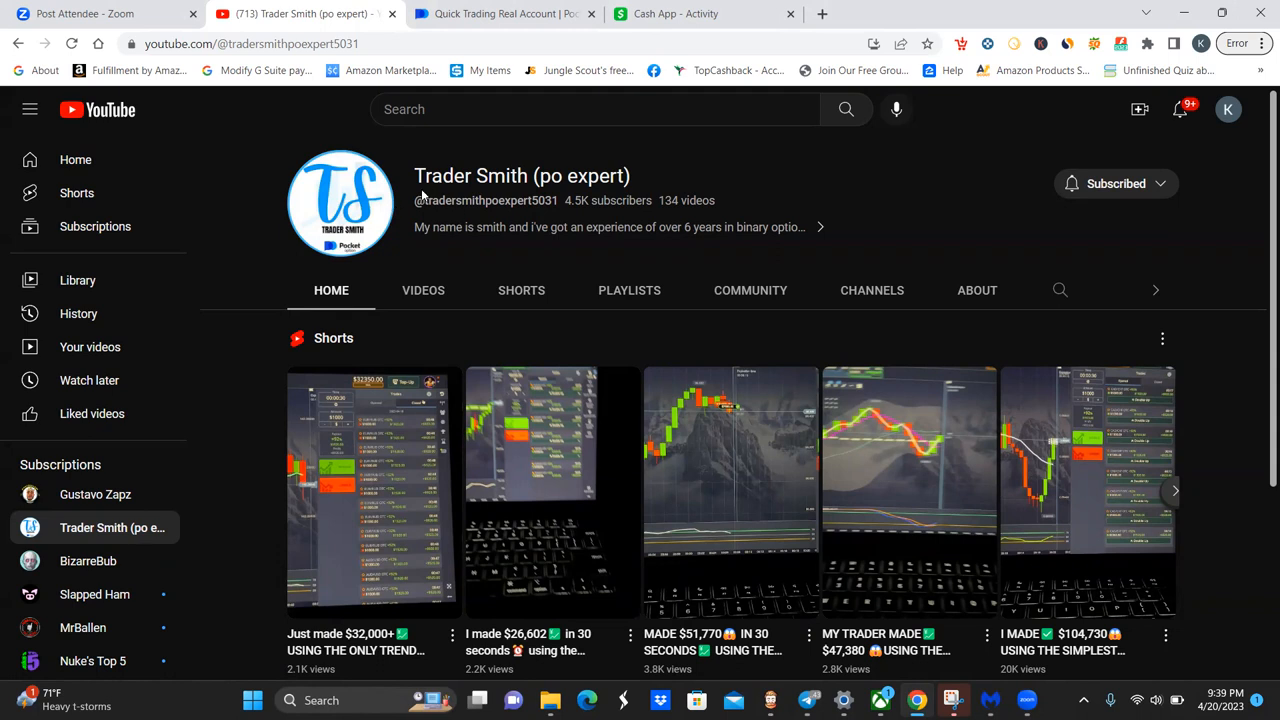
pyautogui.moveTo(948, 638)
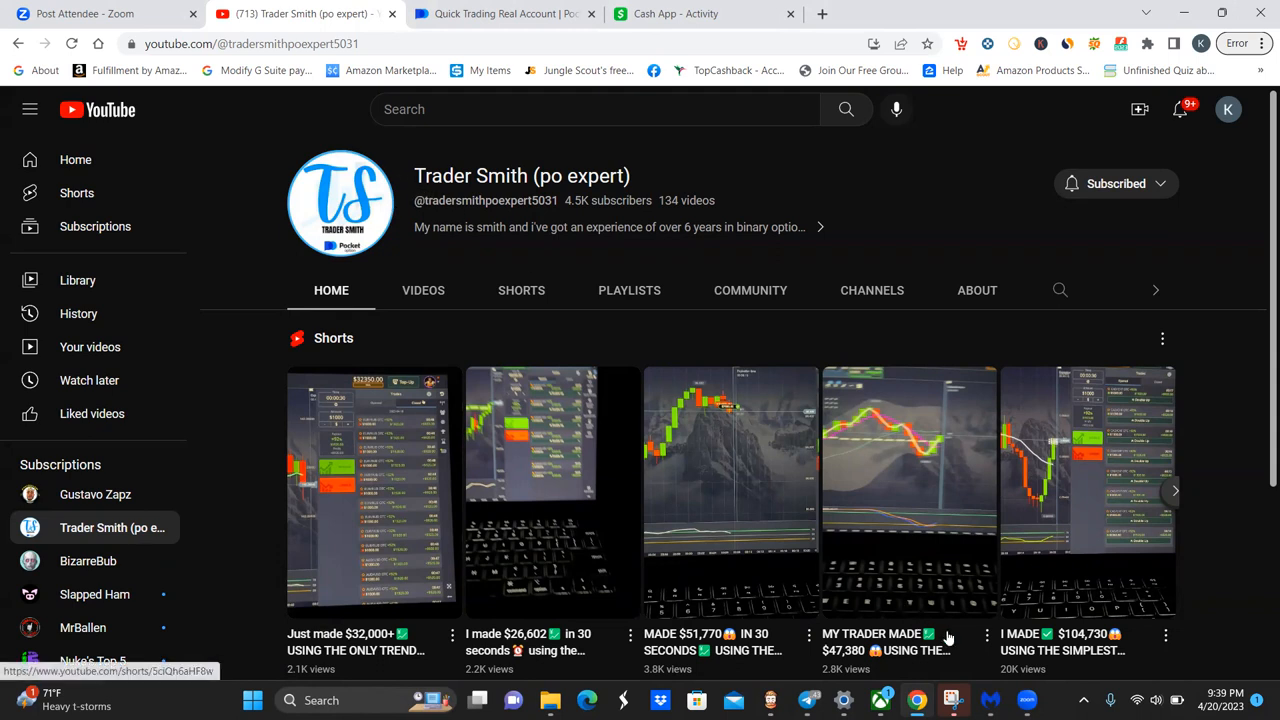
pyautogui.moveTo(976, 663)
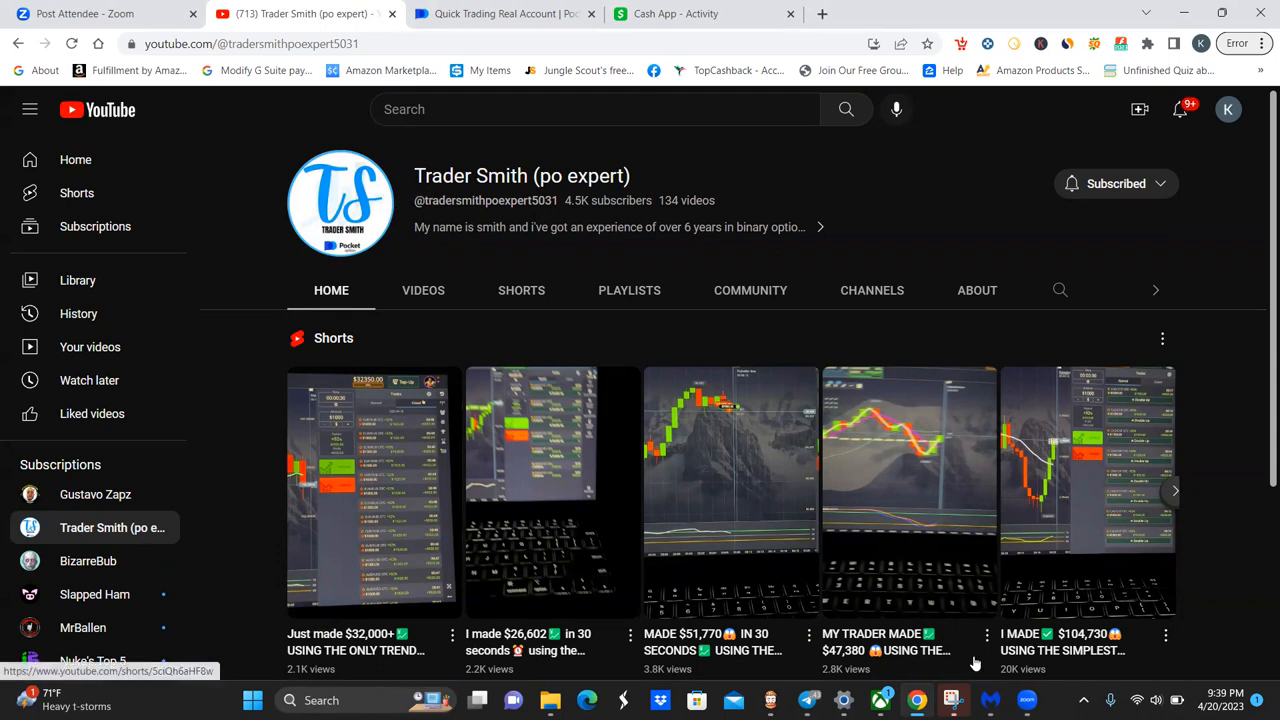